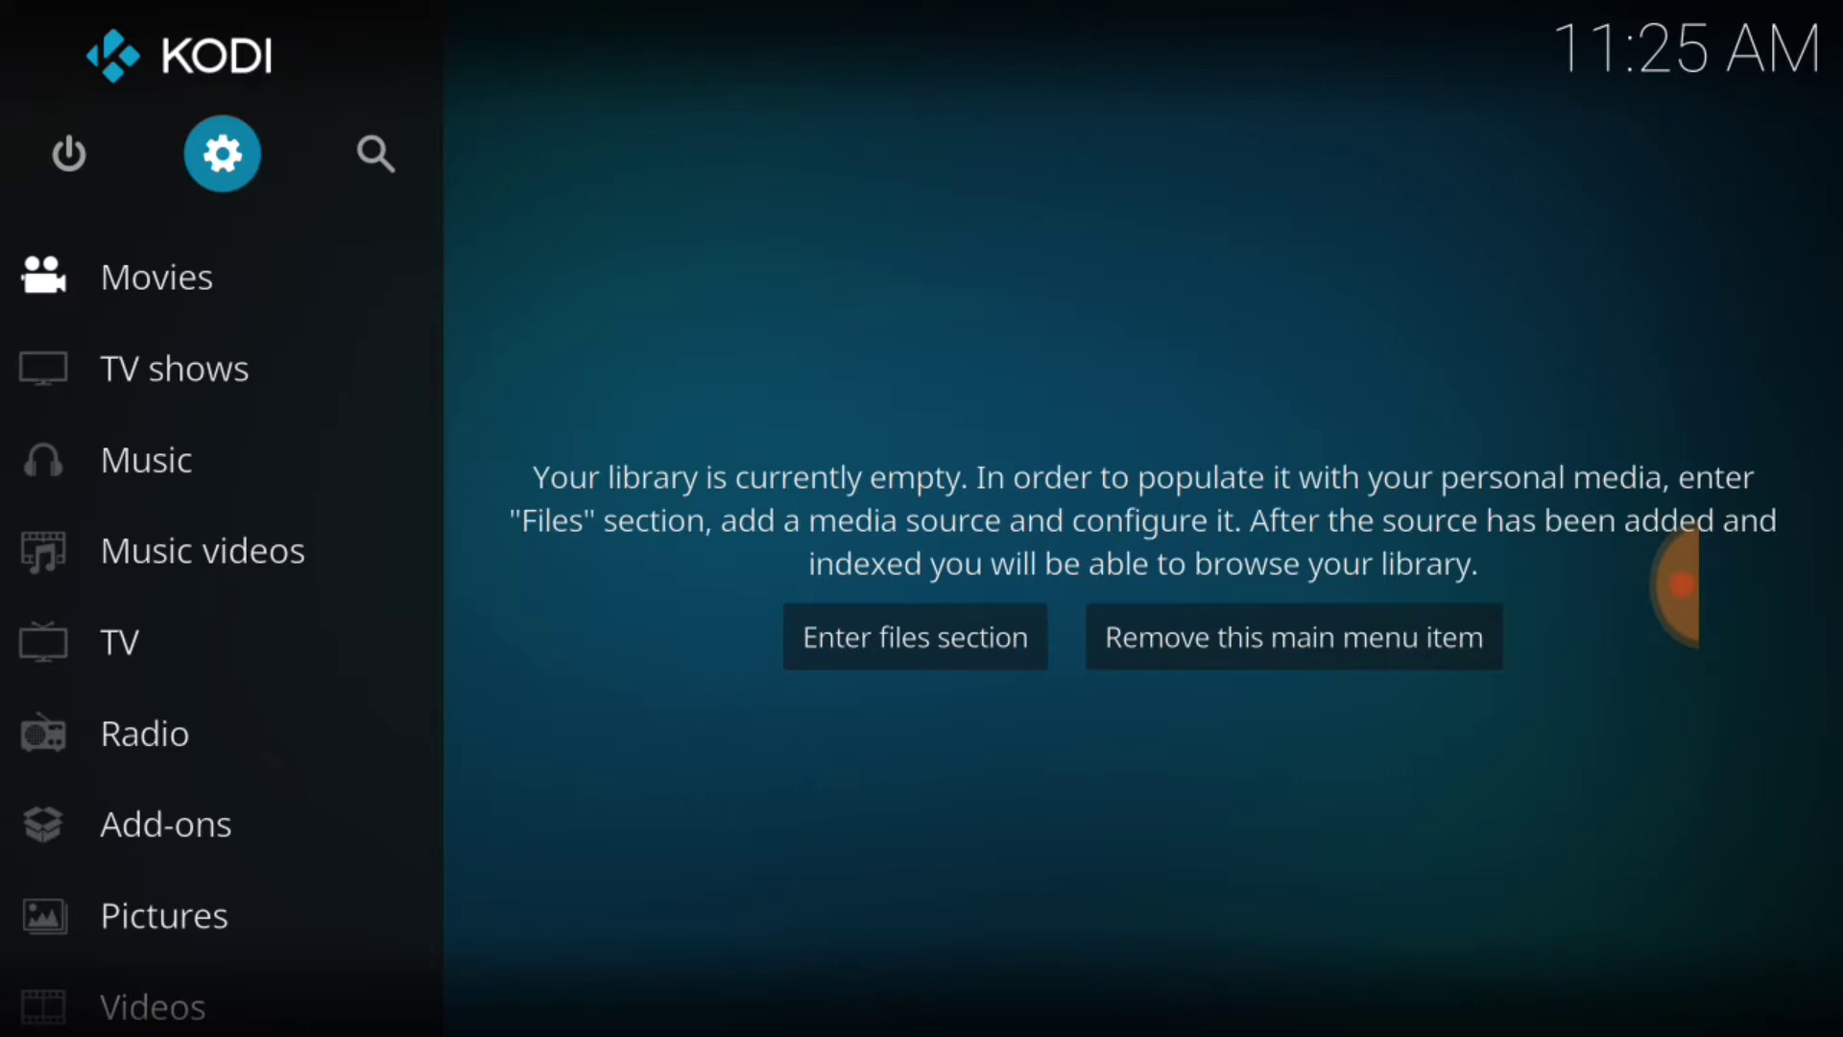
Enable Unknown sources under System > Add-ons and accept the risk warning.
click(221, 154)
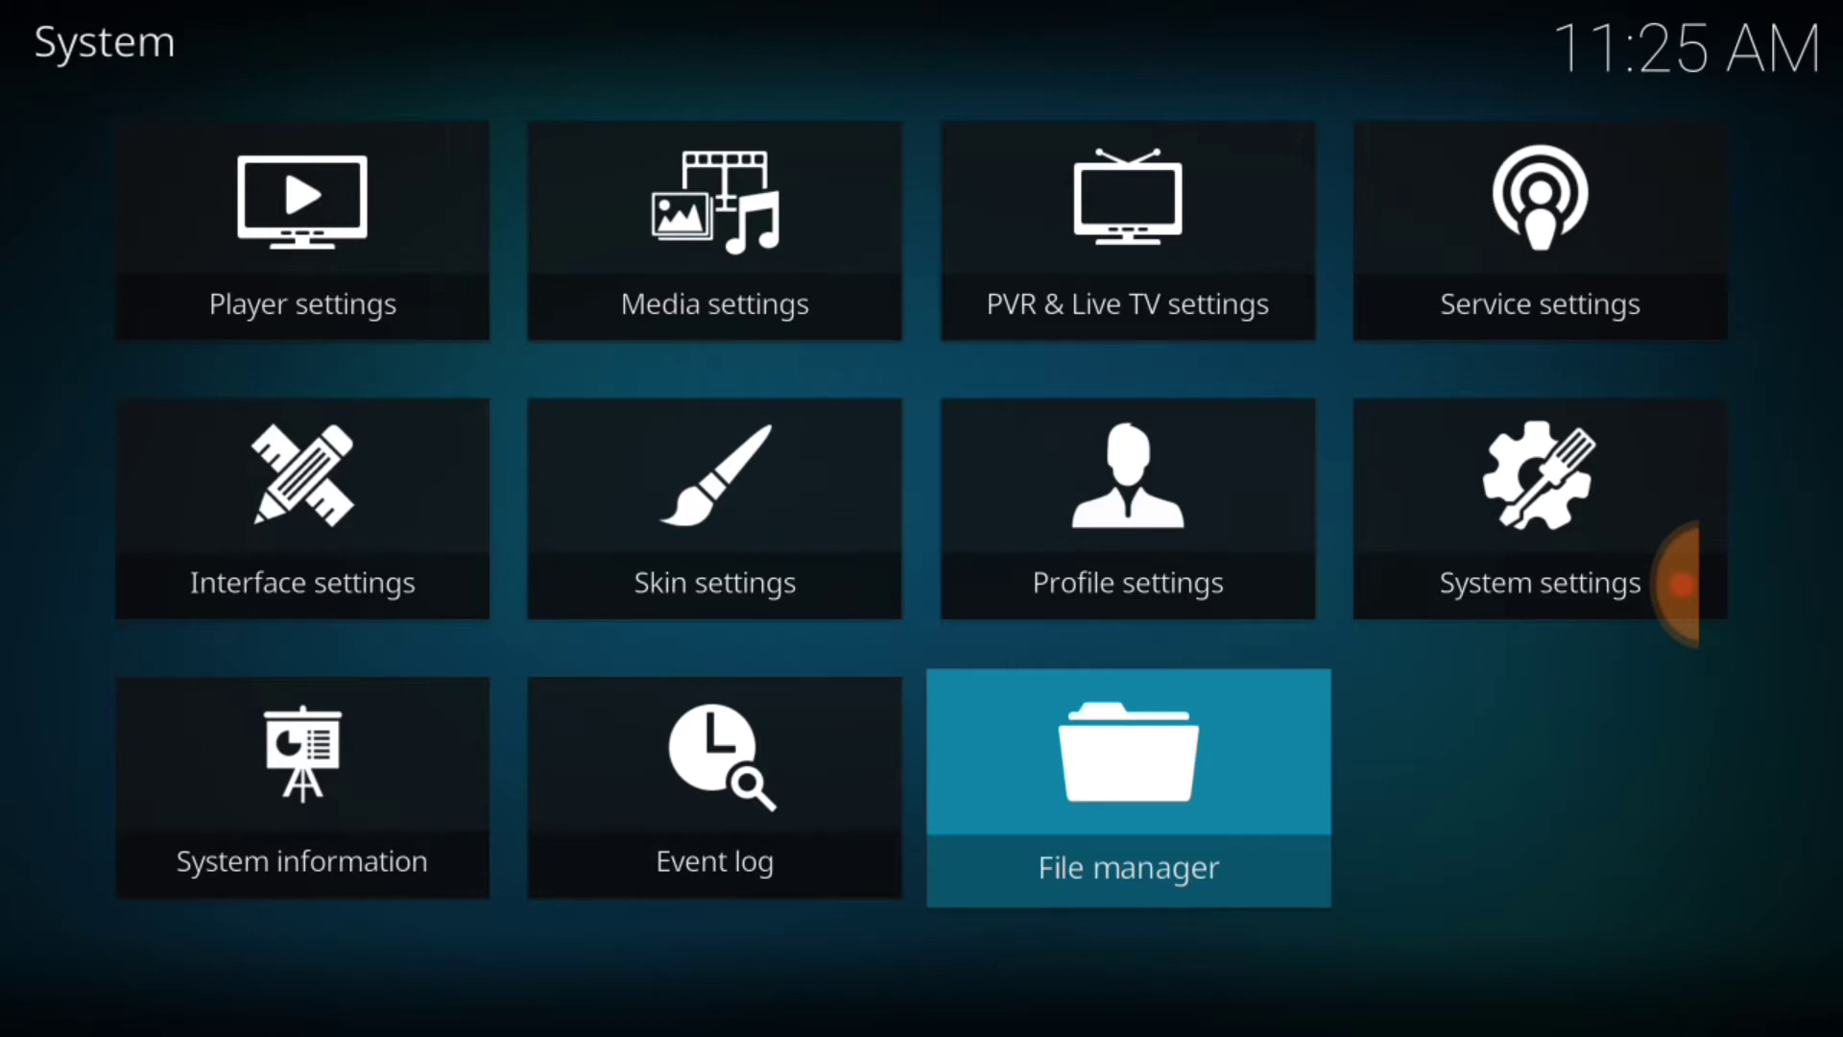
click(1538, 509)
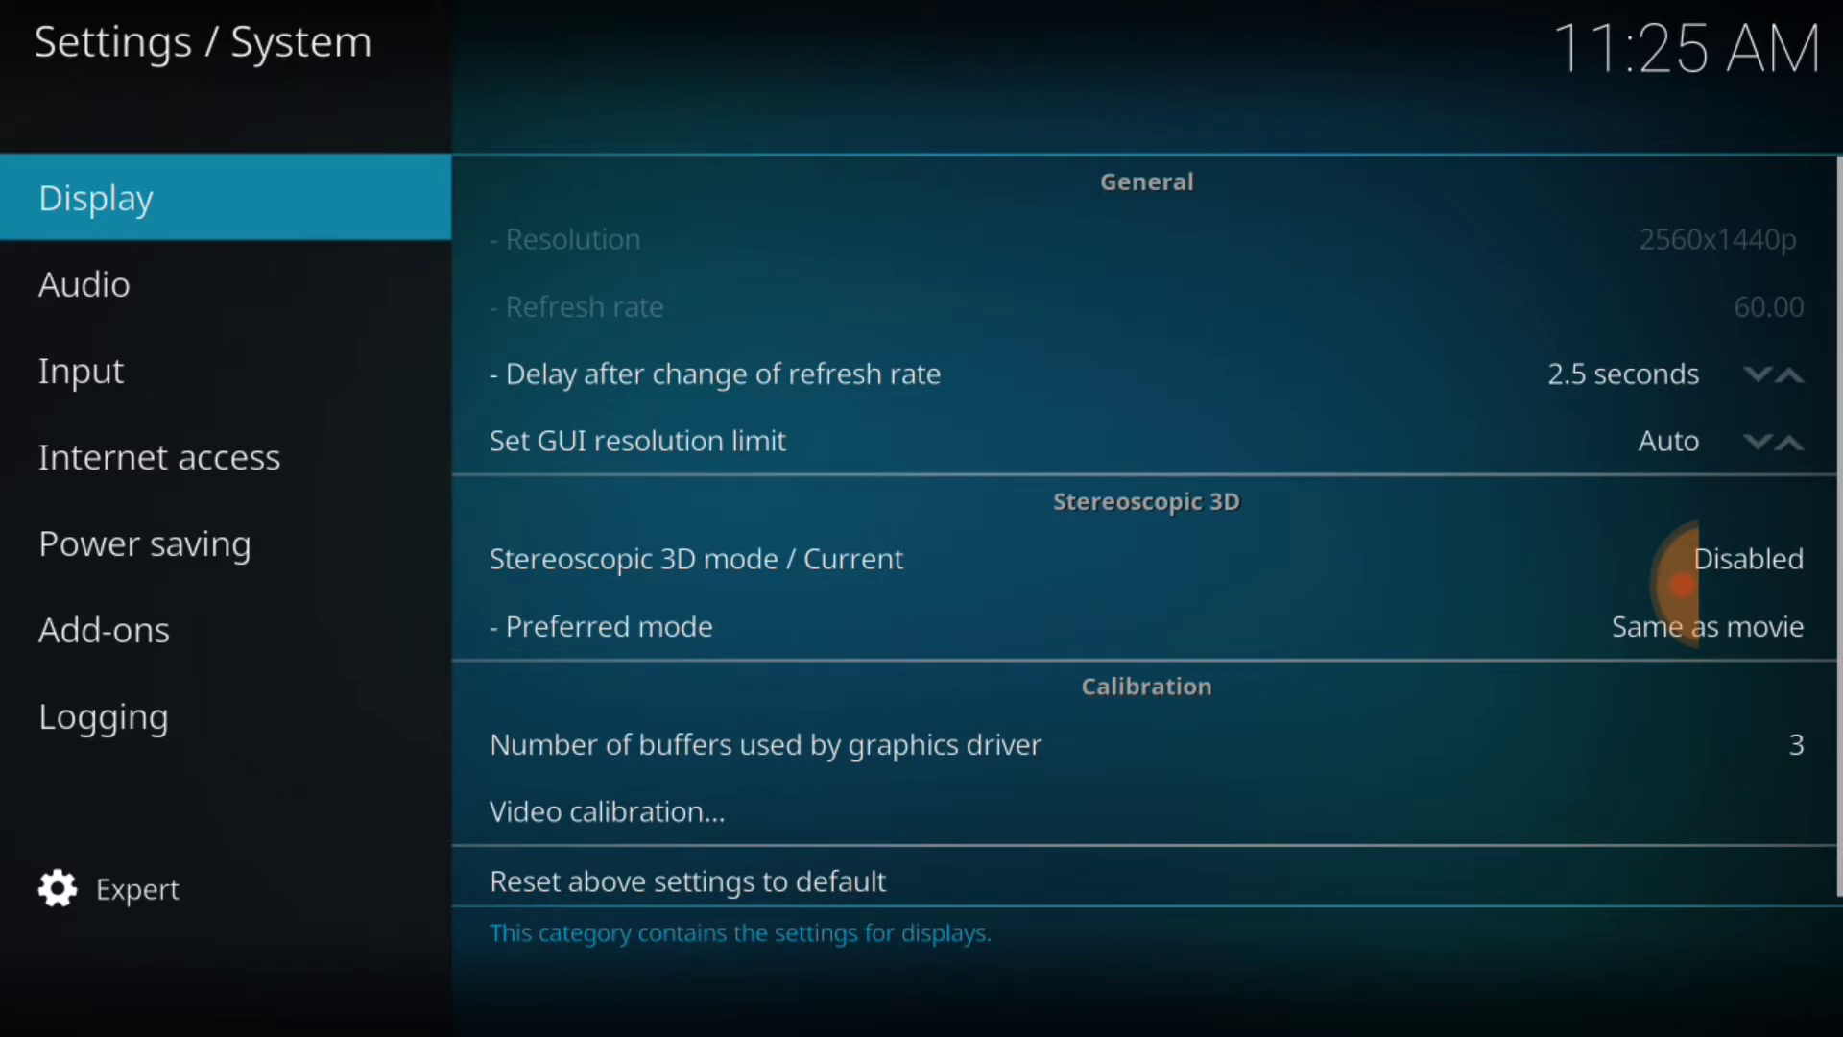
click(104, 630)
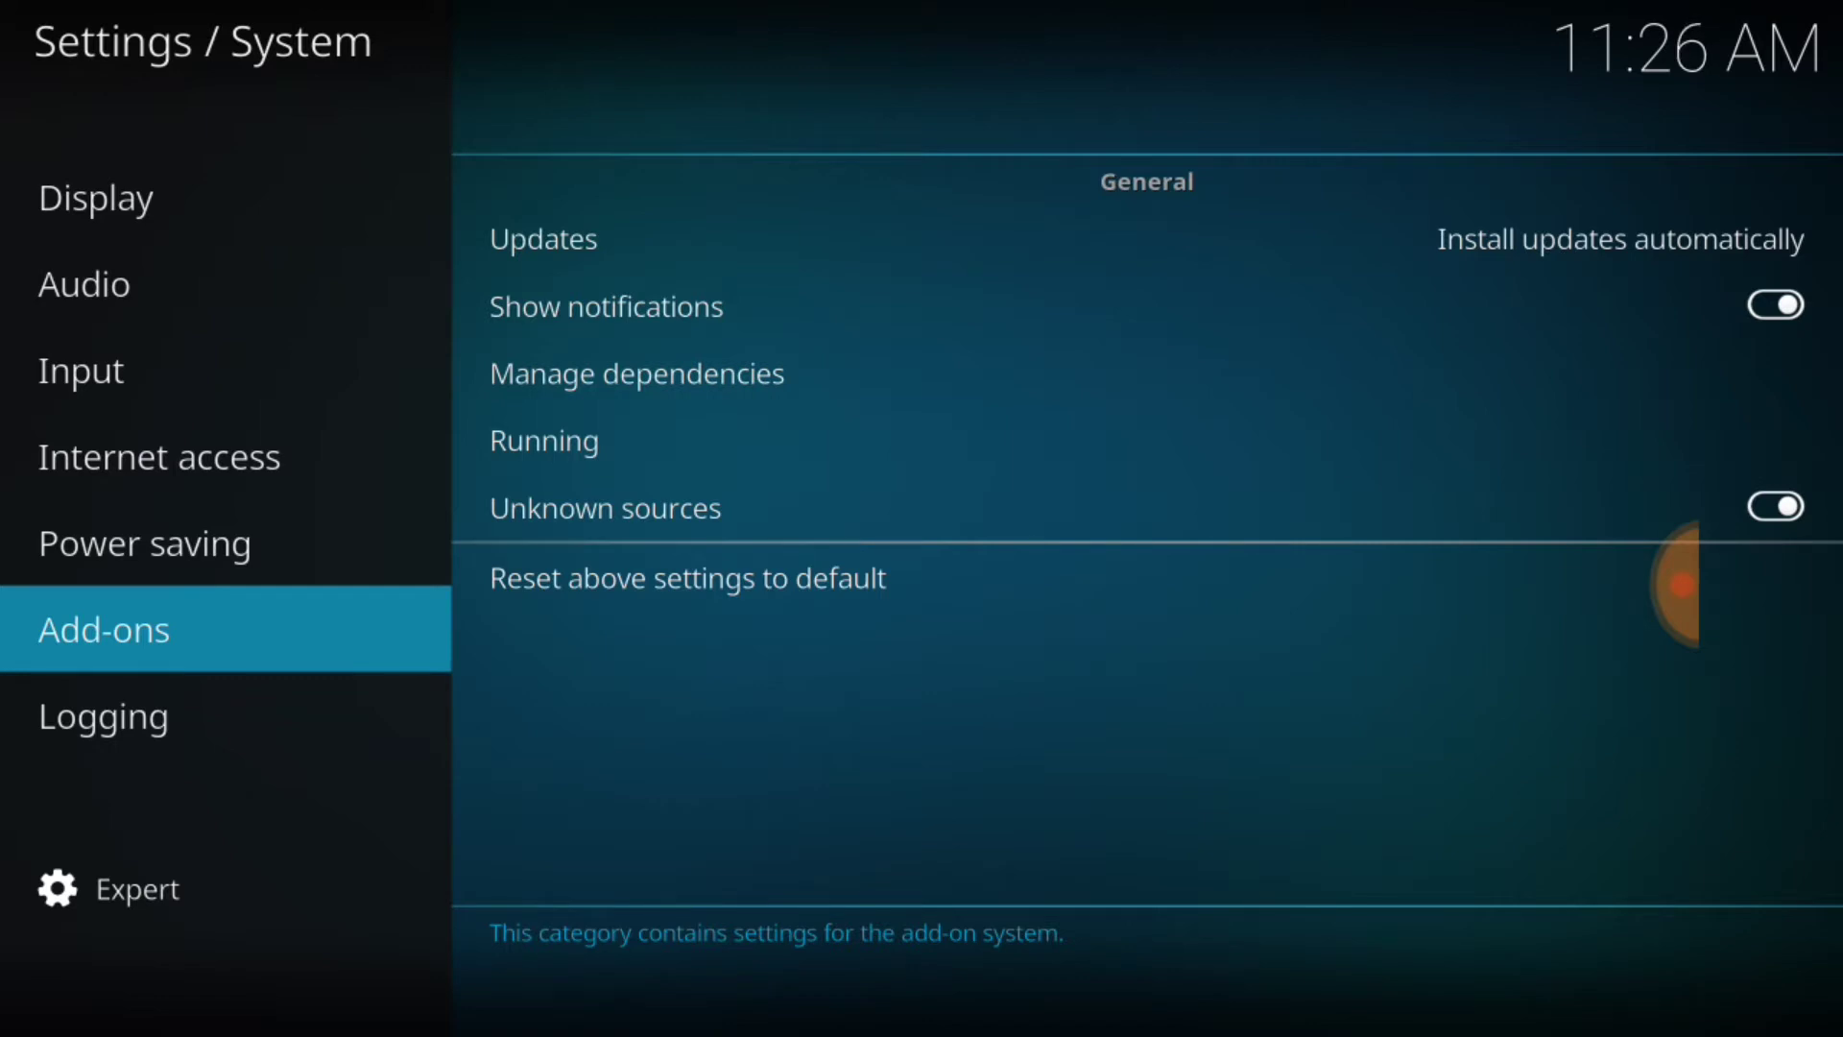
mouse_move(605, 507)
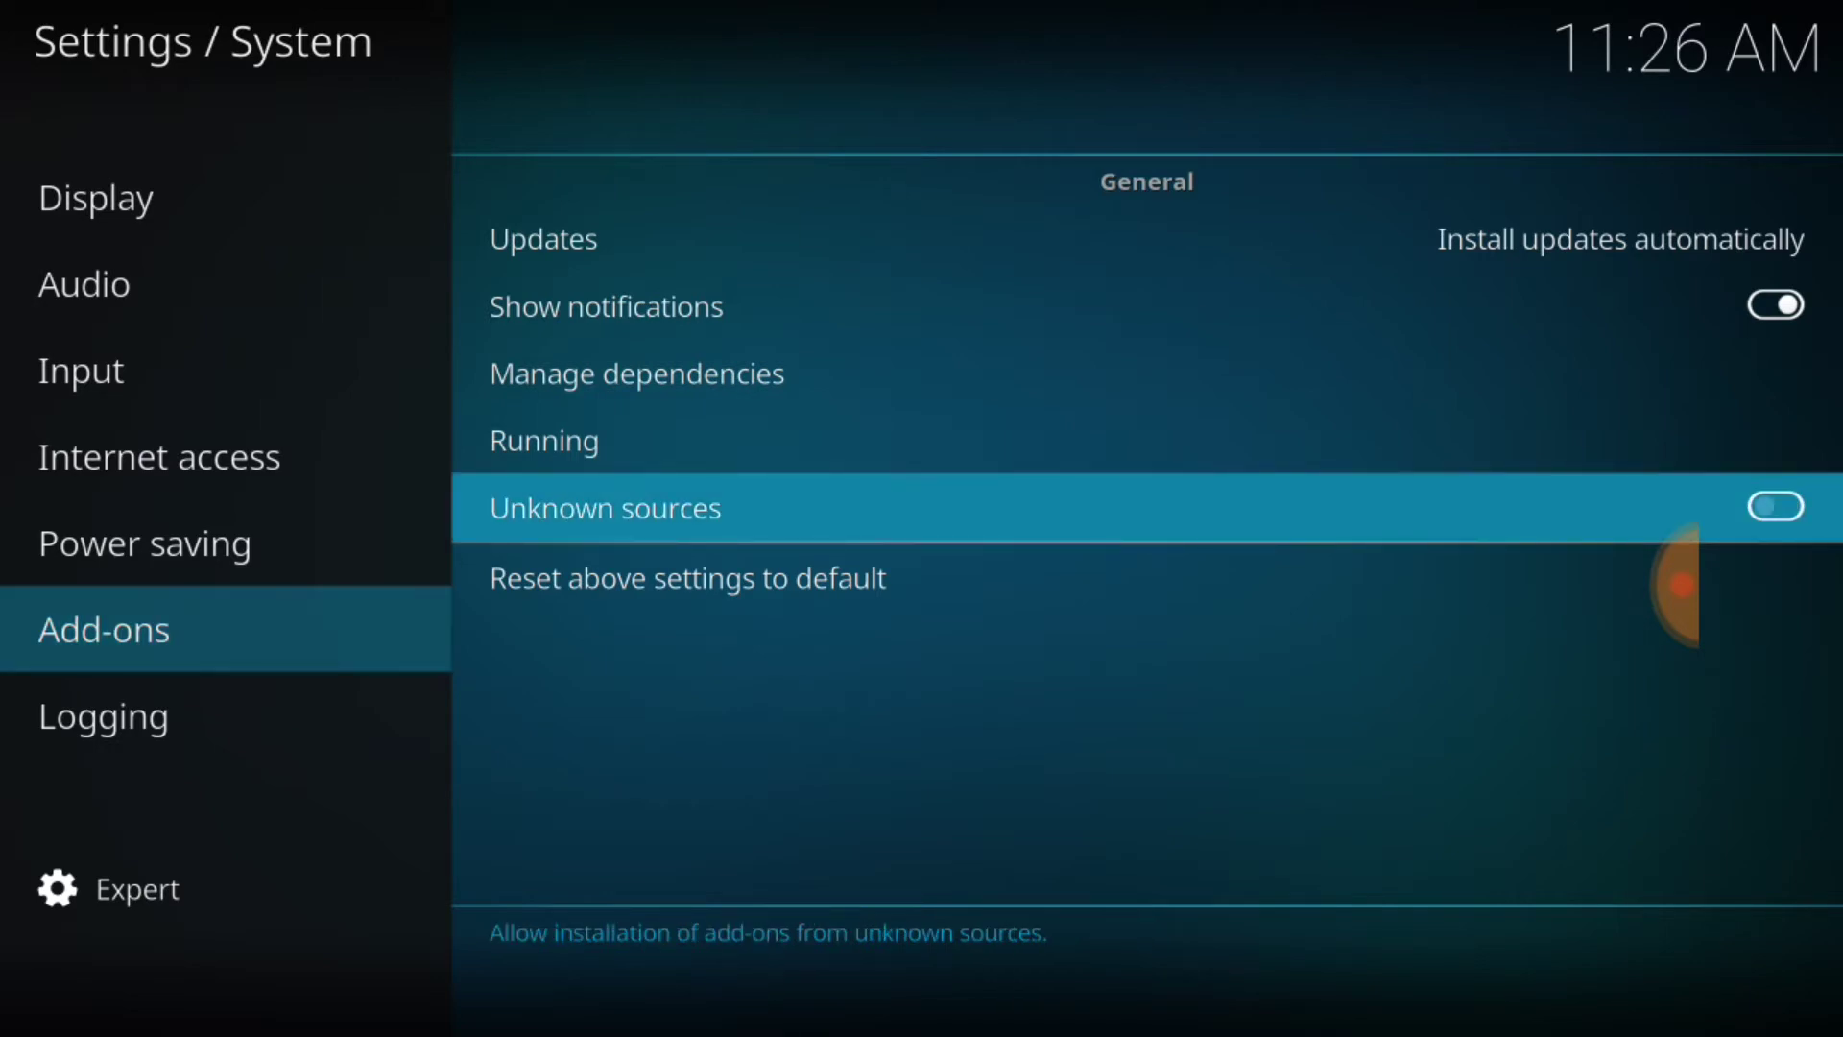
click(1774, 507)
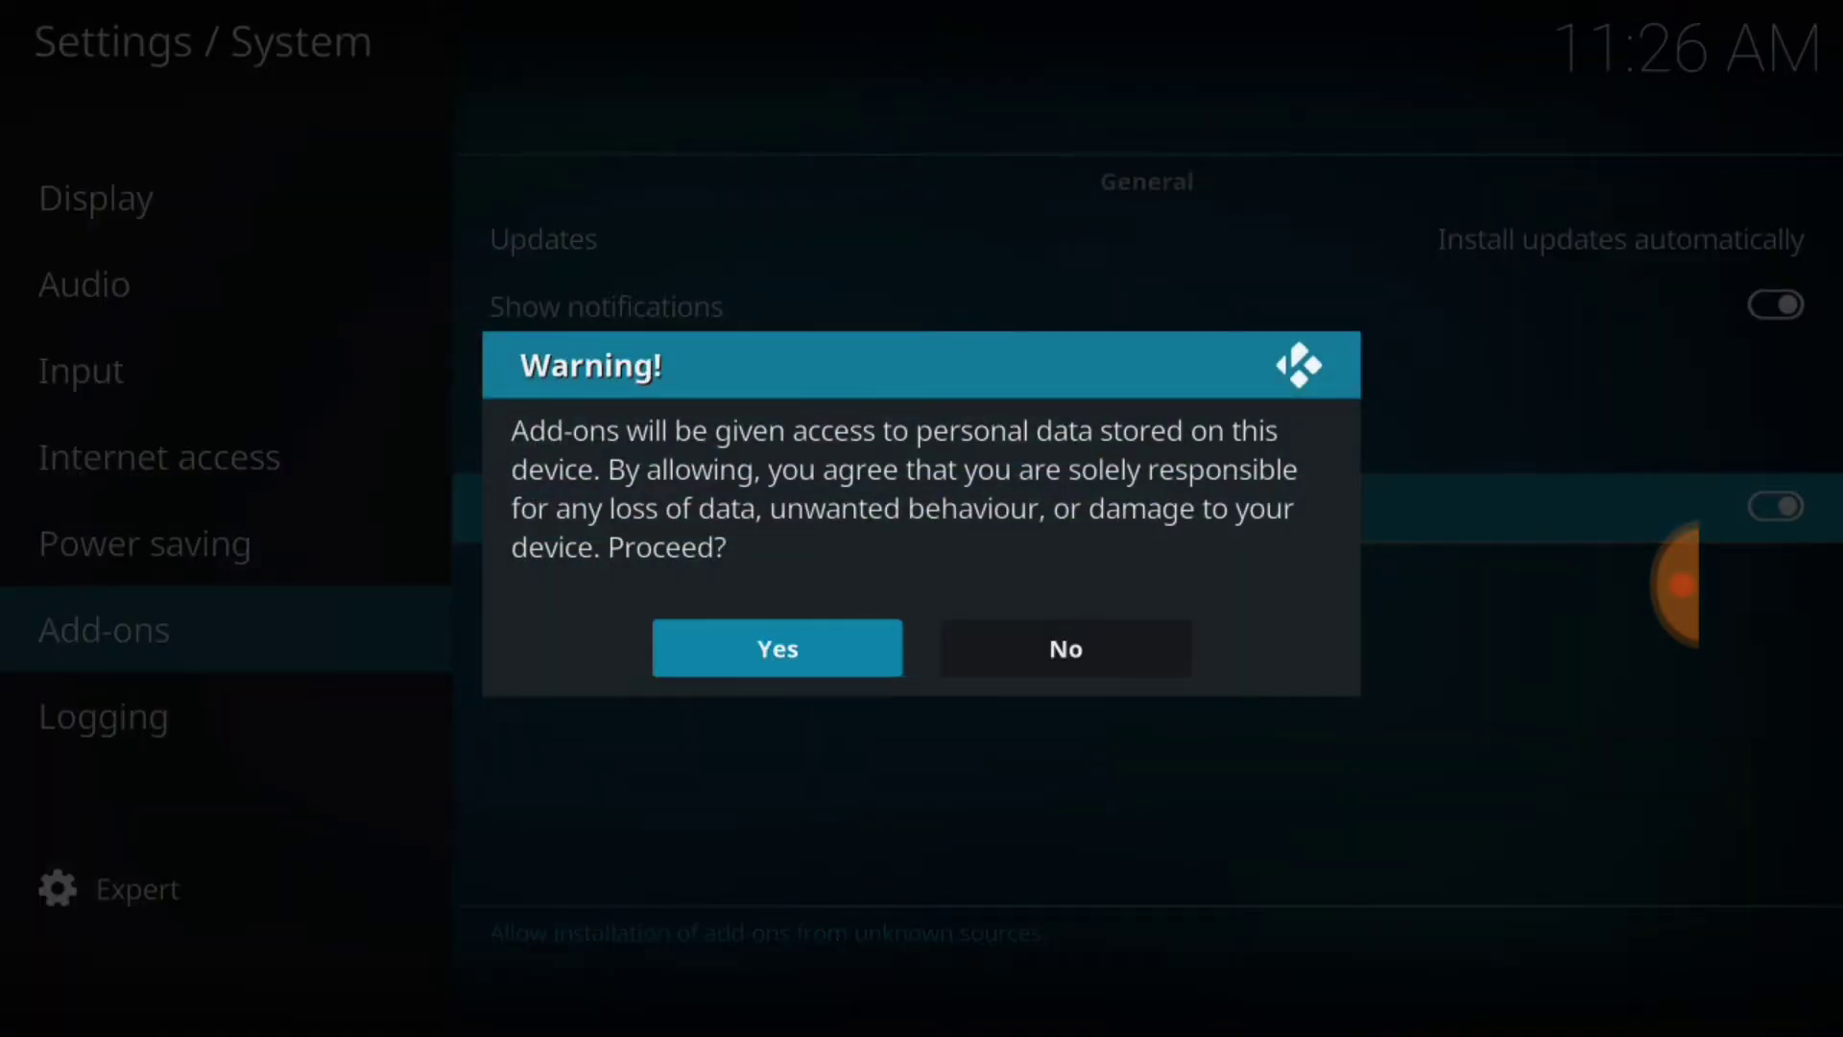
click(776, 647)
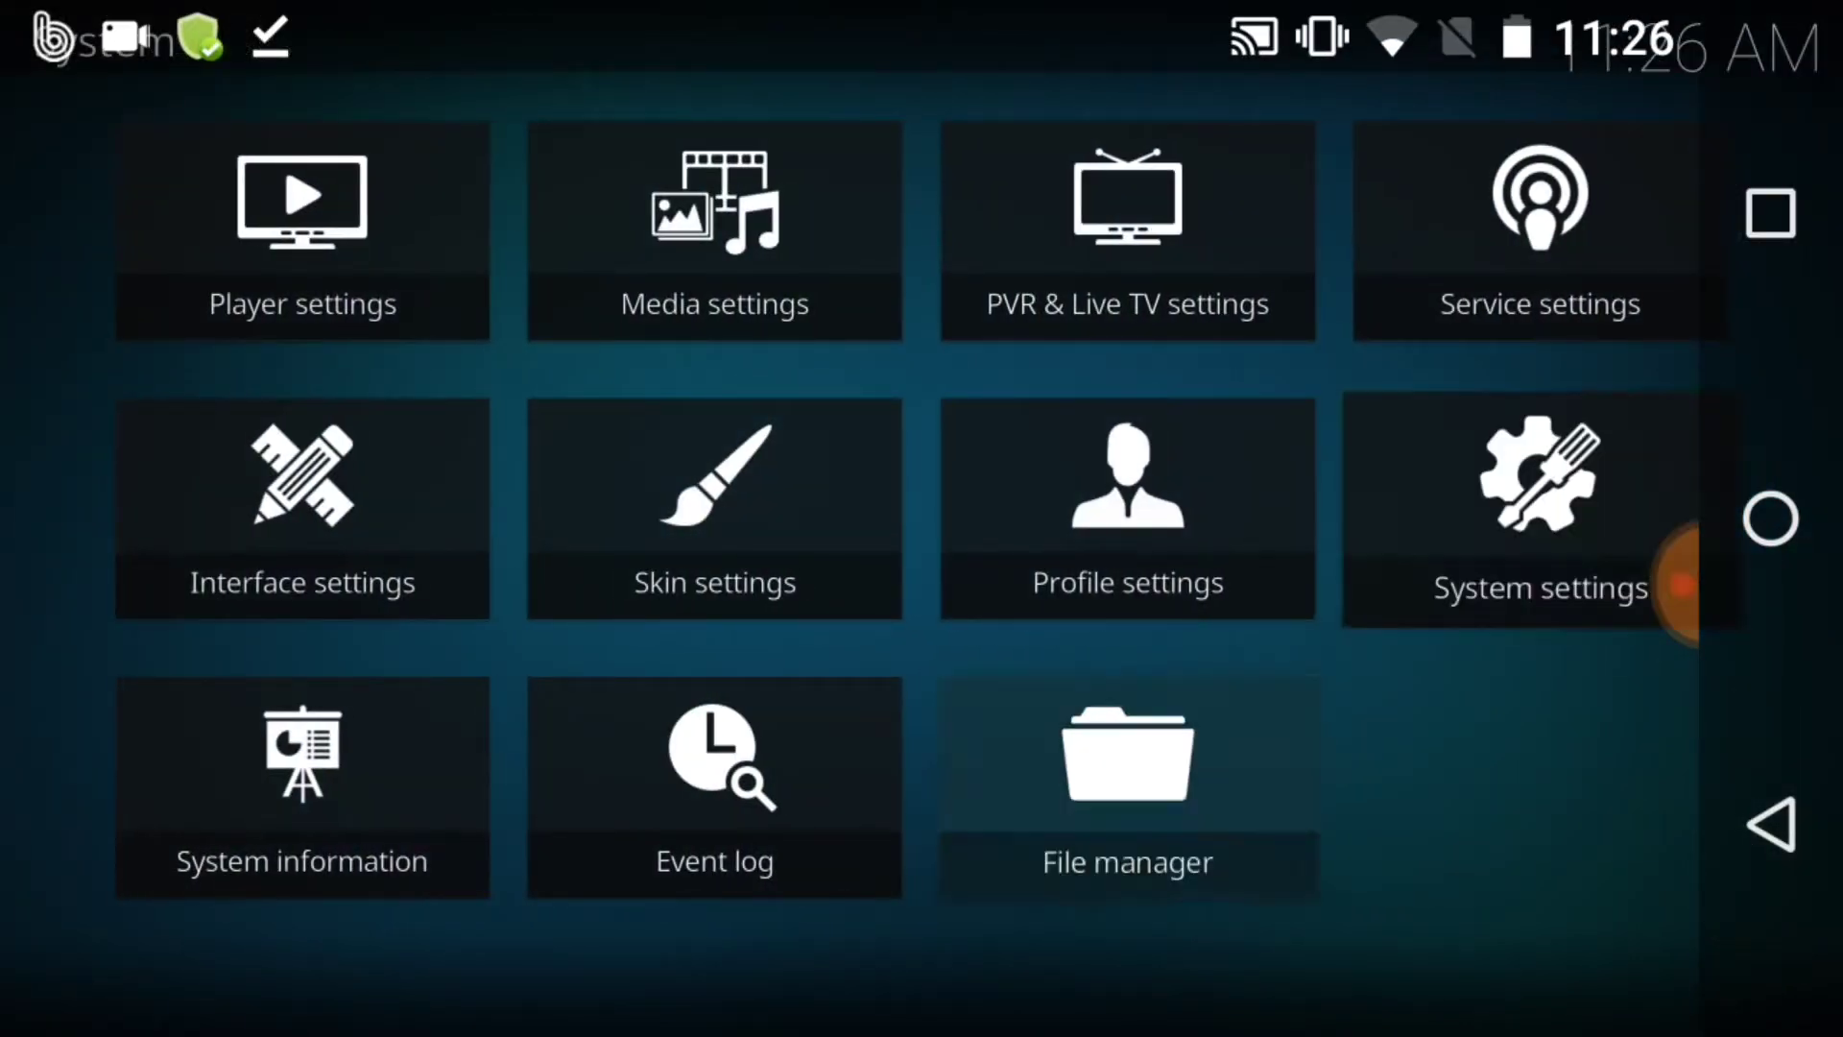
click(1125, 765)
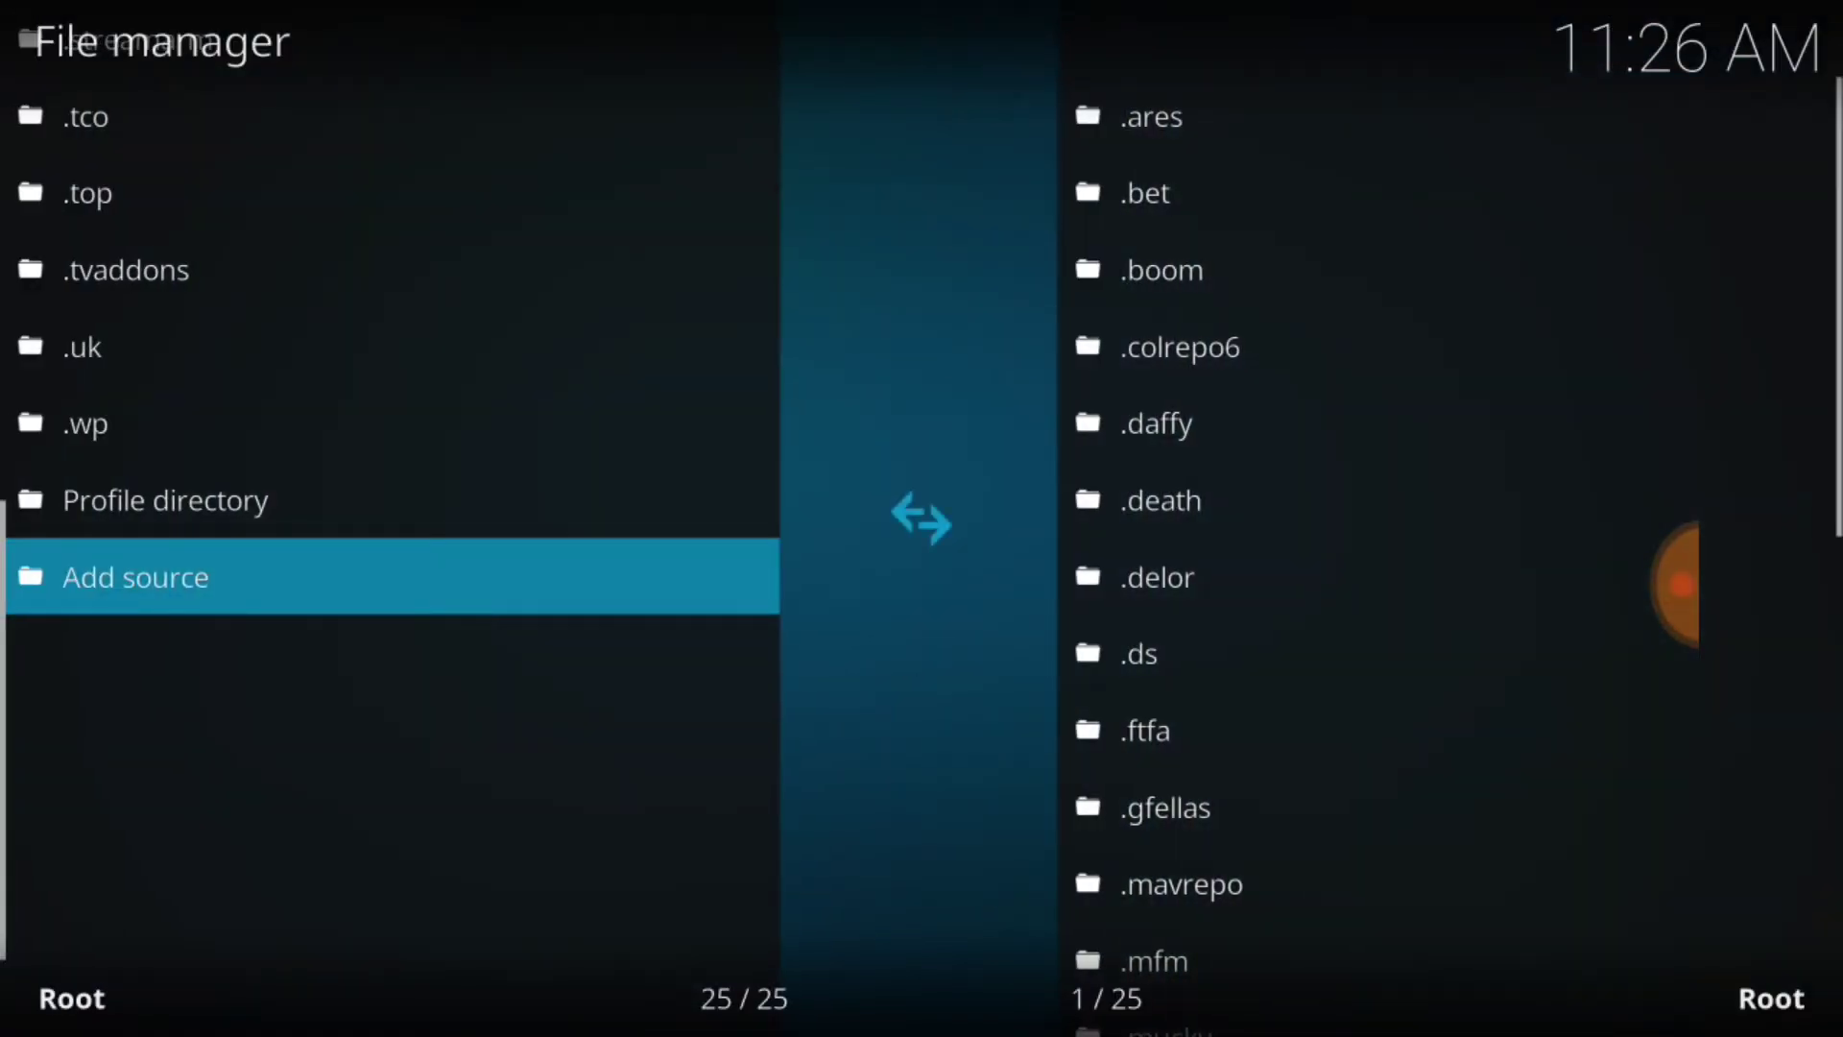
click(135, 576)
text(http://coots.co/bcrepo/)
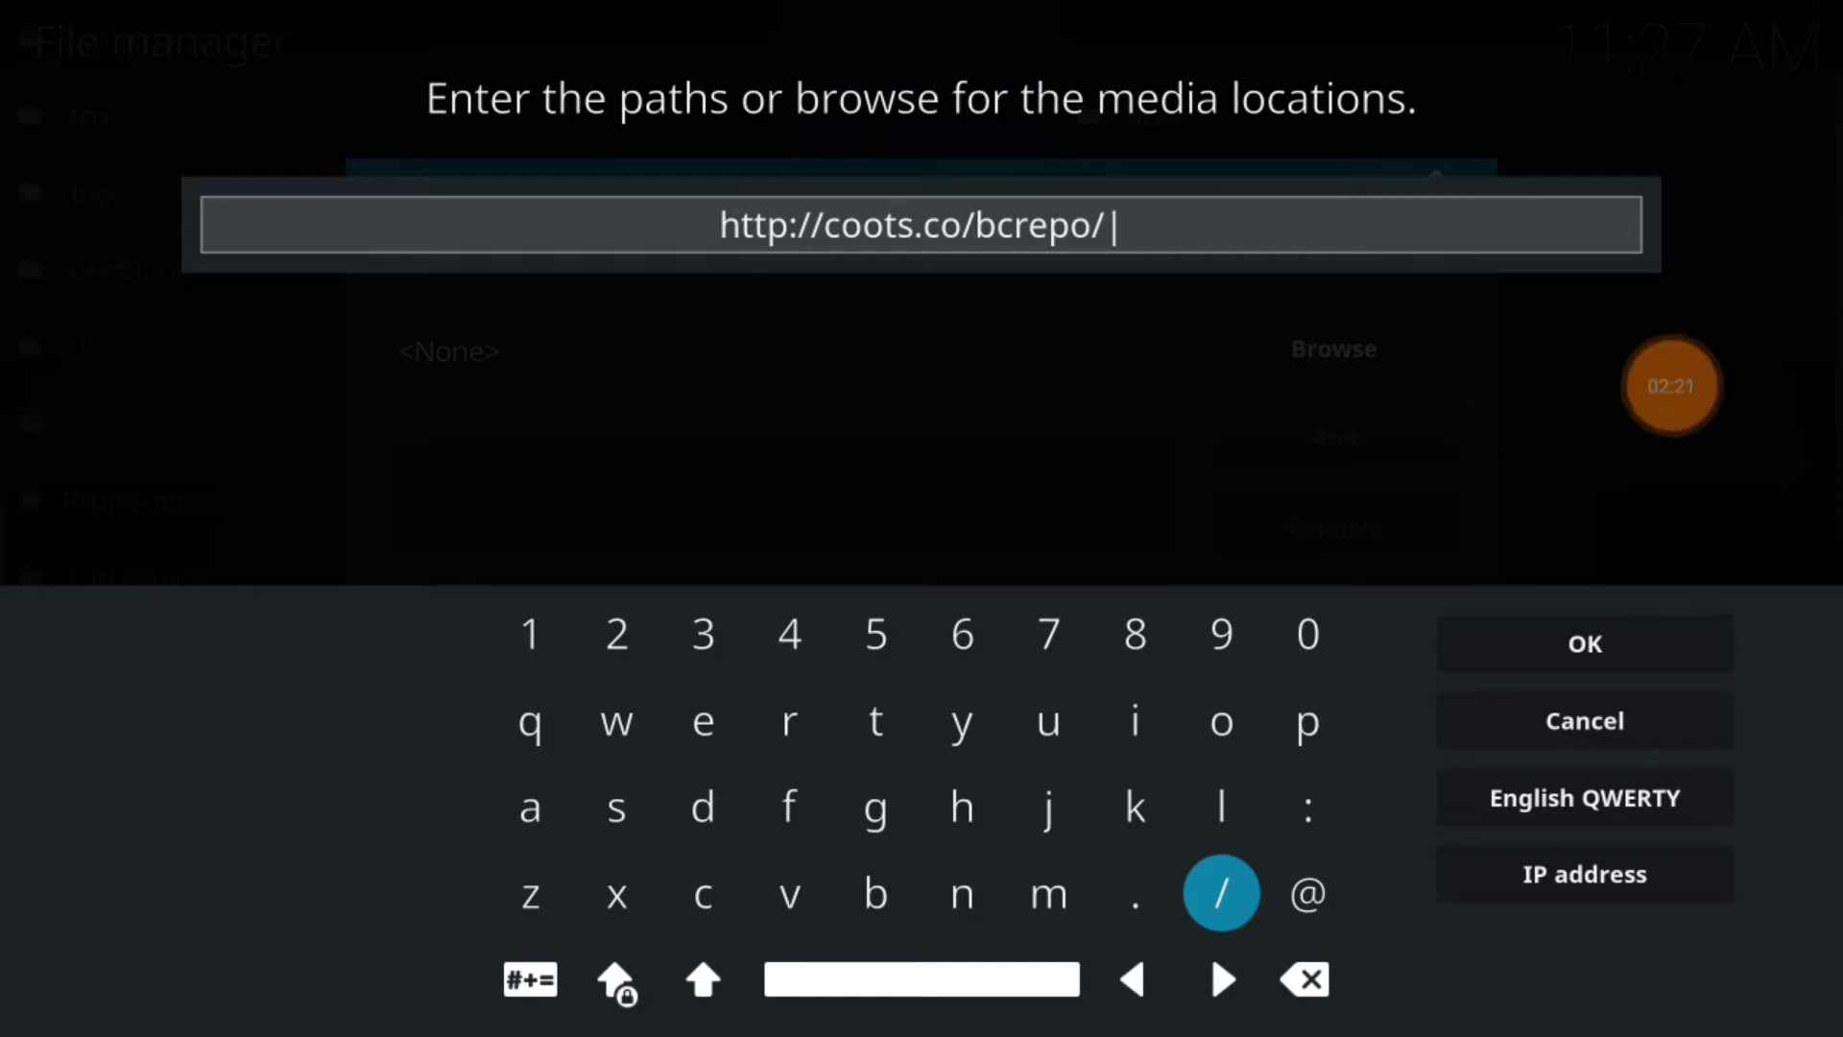
click(1584, 643)
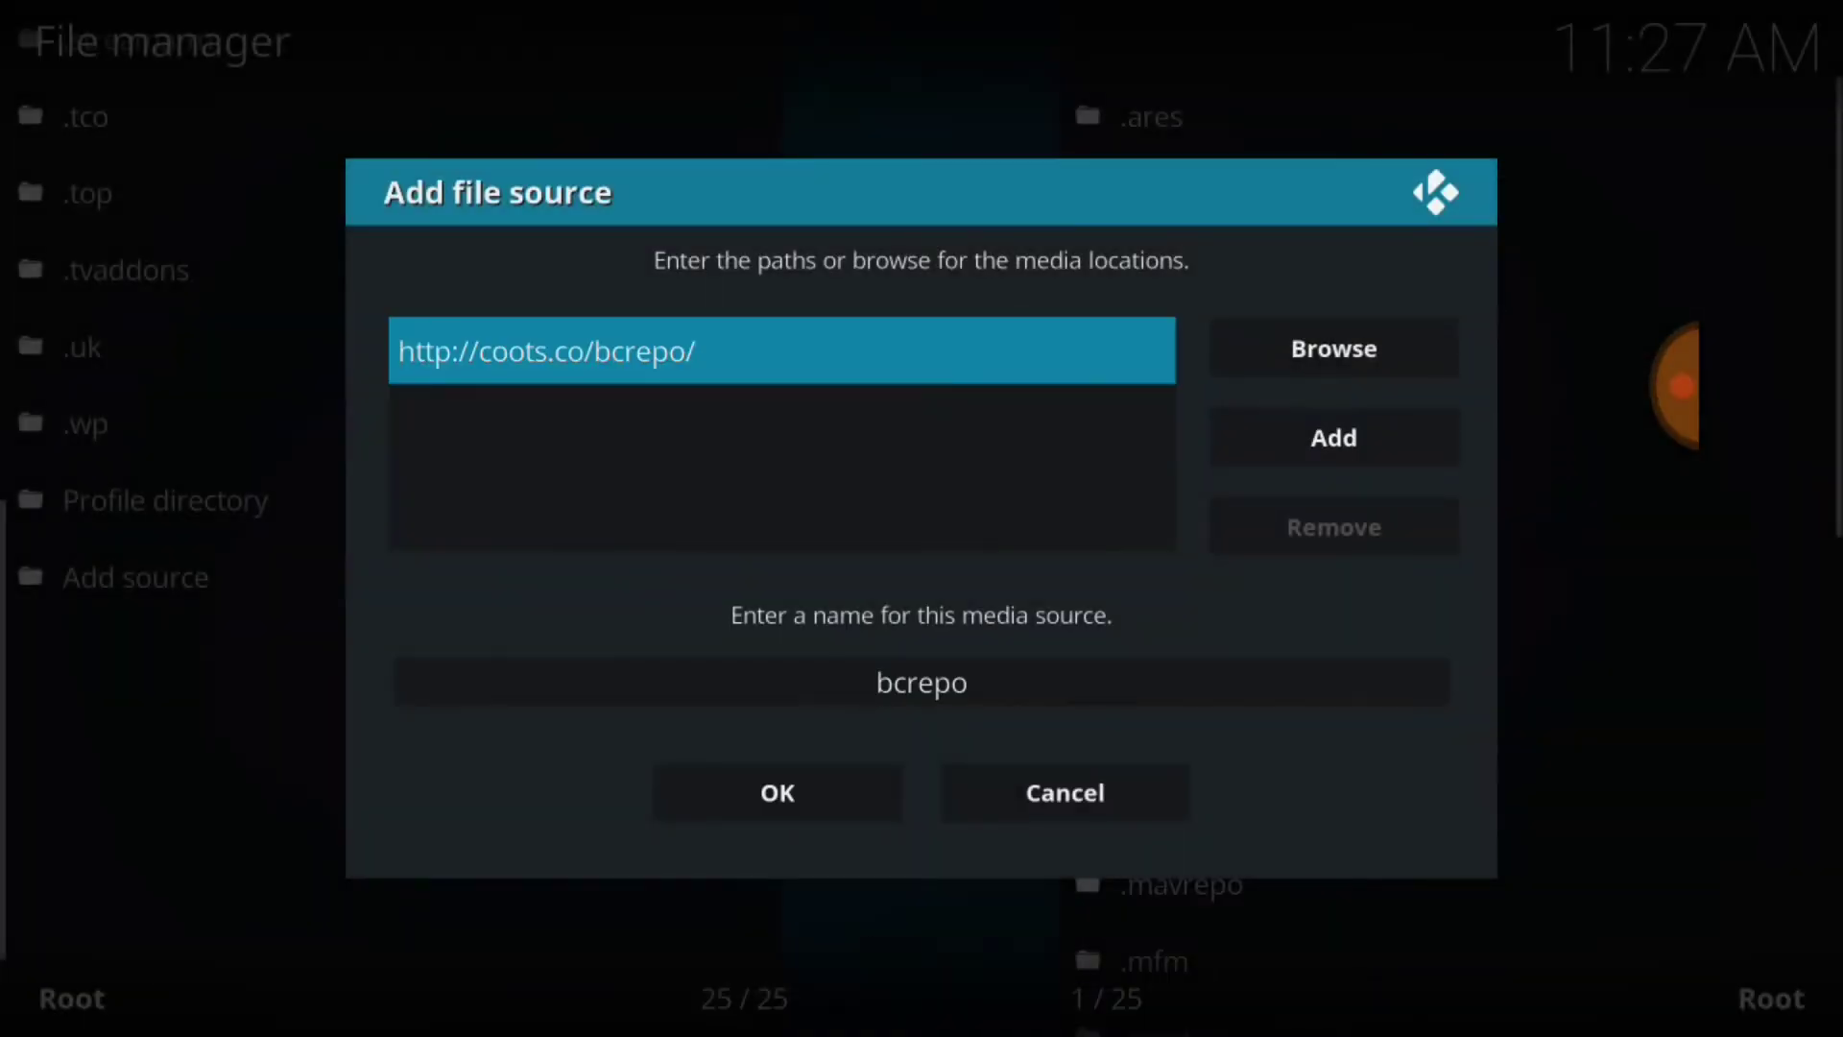
Name the source '.bcrepo' and save it to the file manager list.
click(920, 684)
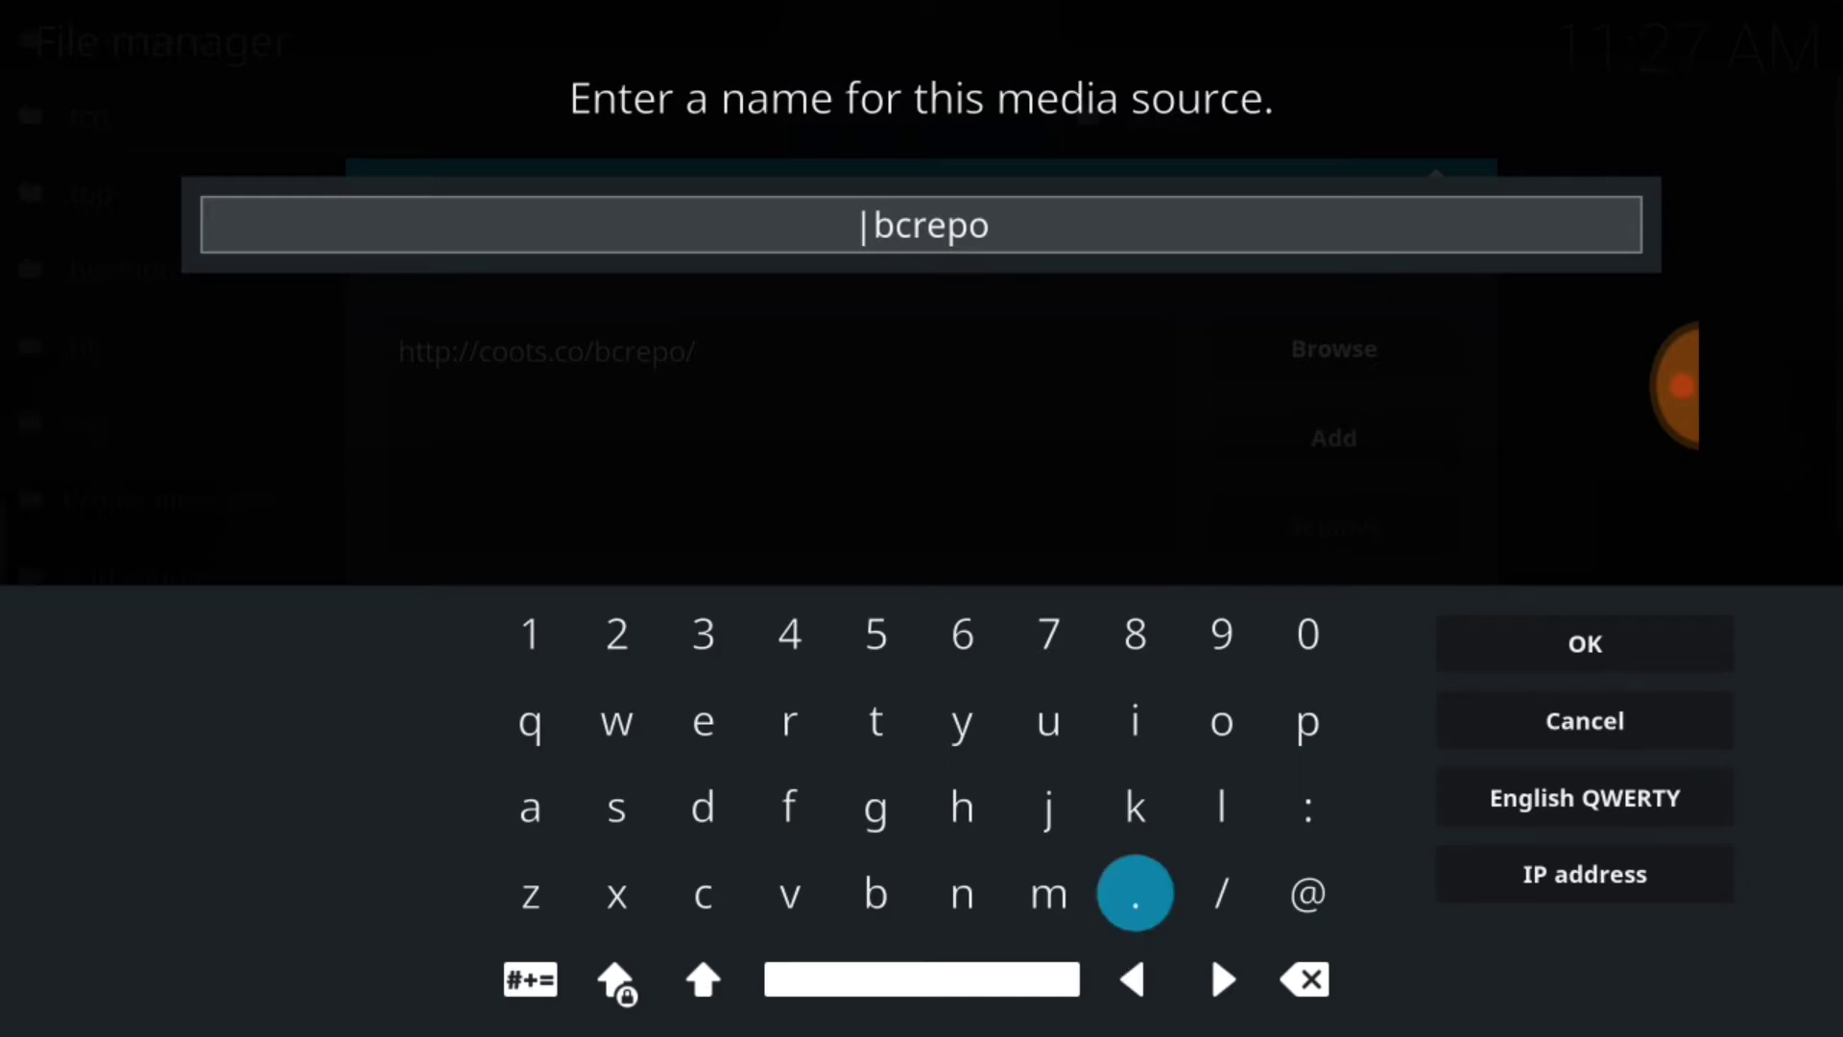
click(1133, 892)
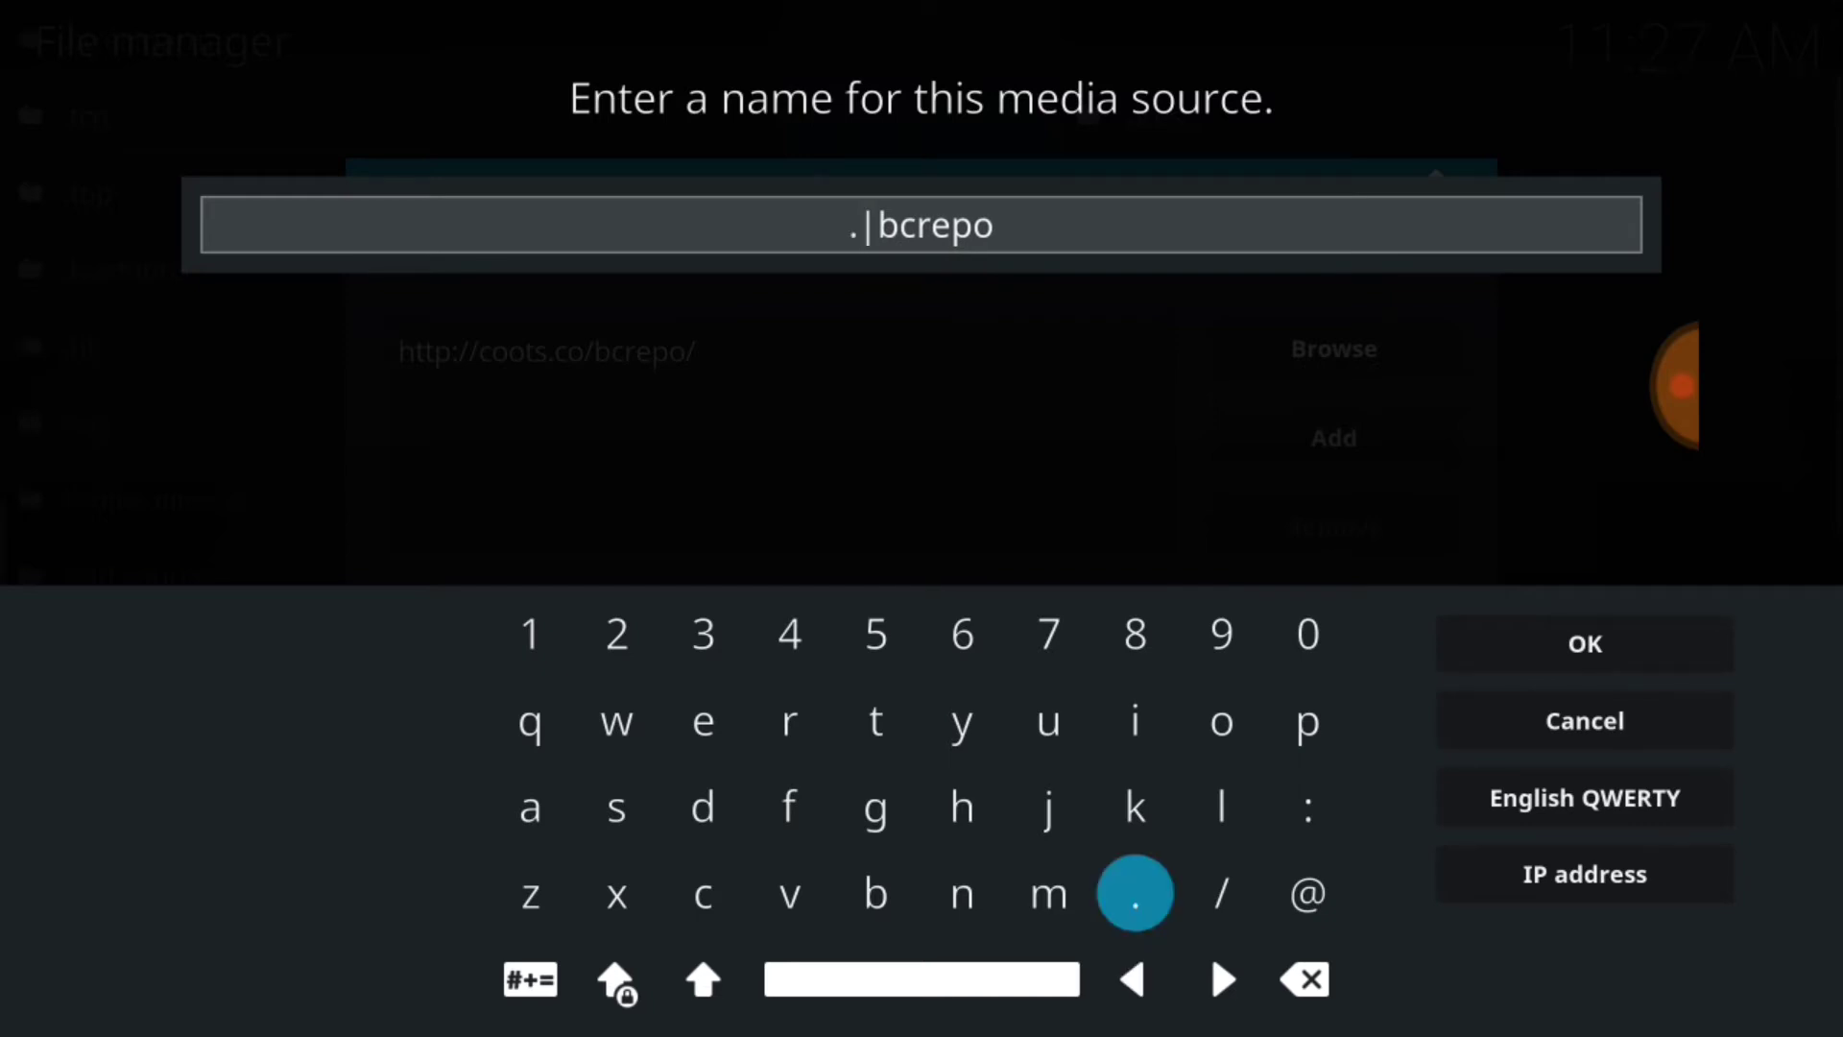
click(1584, 644)
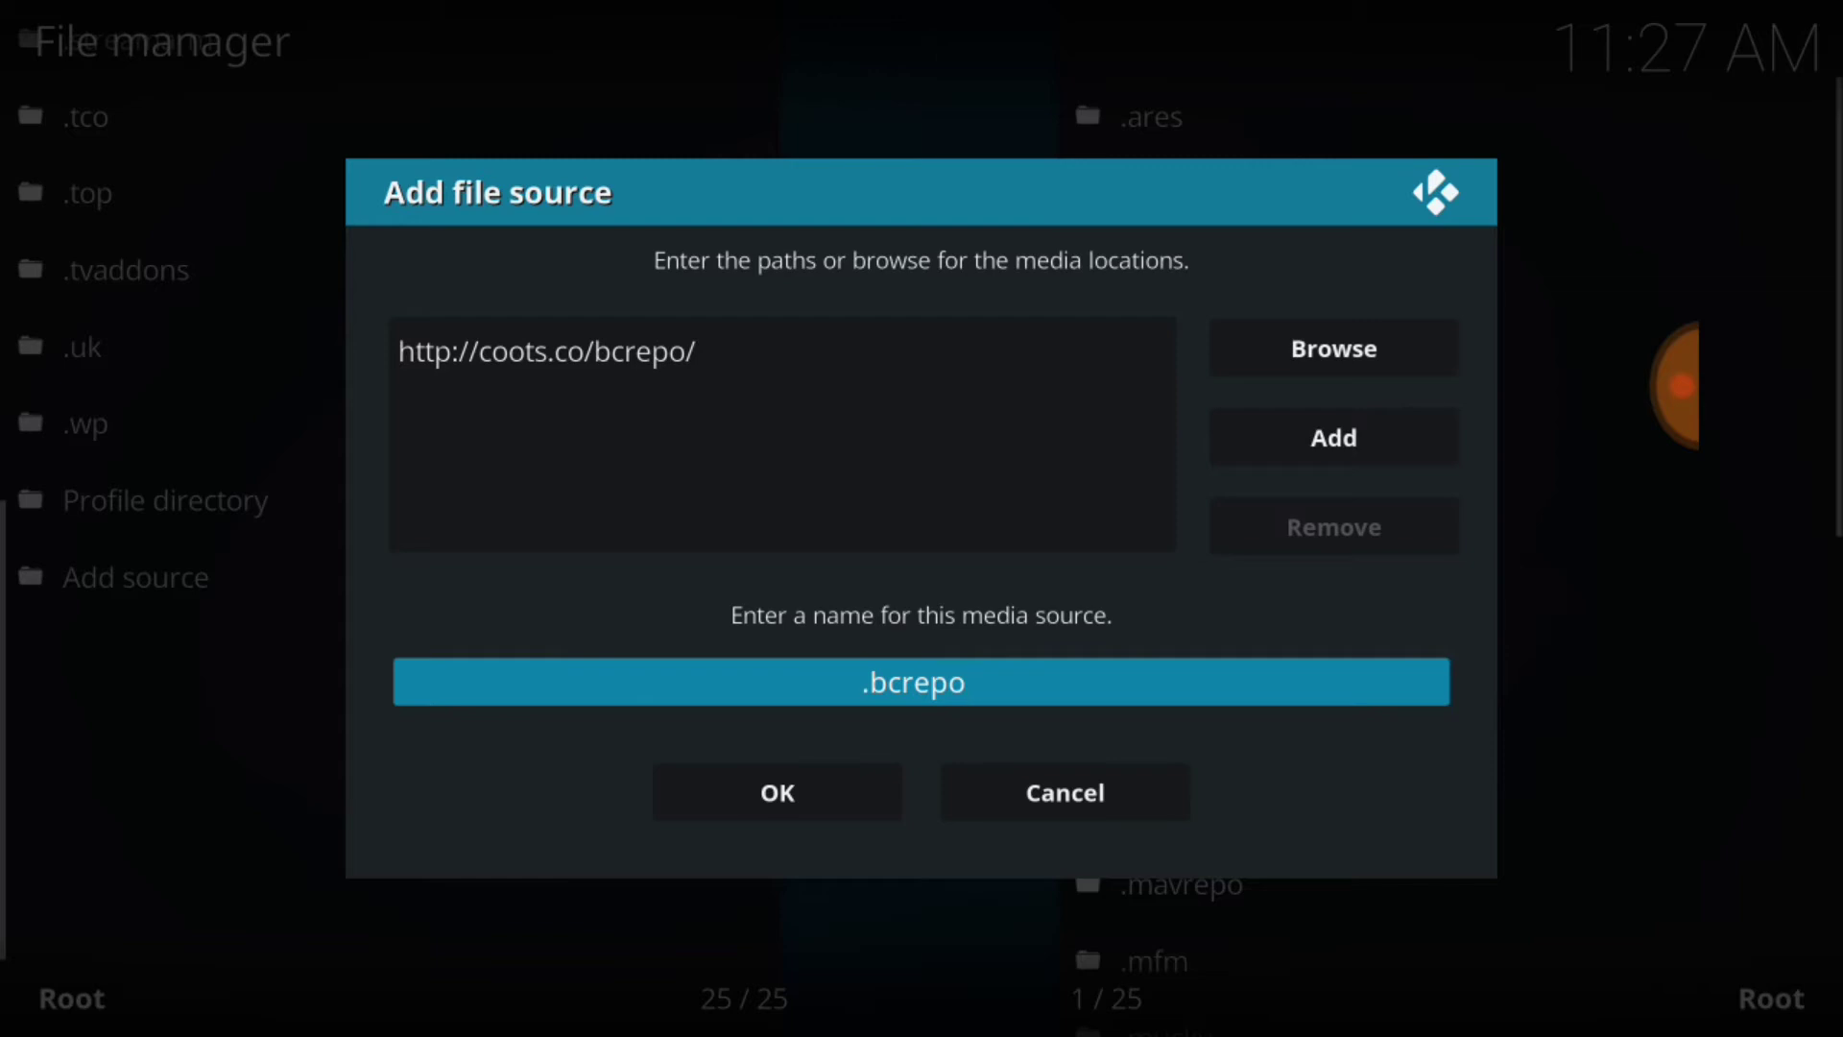
click(775, 791)
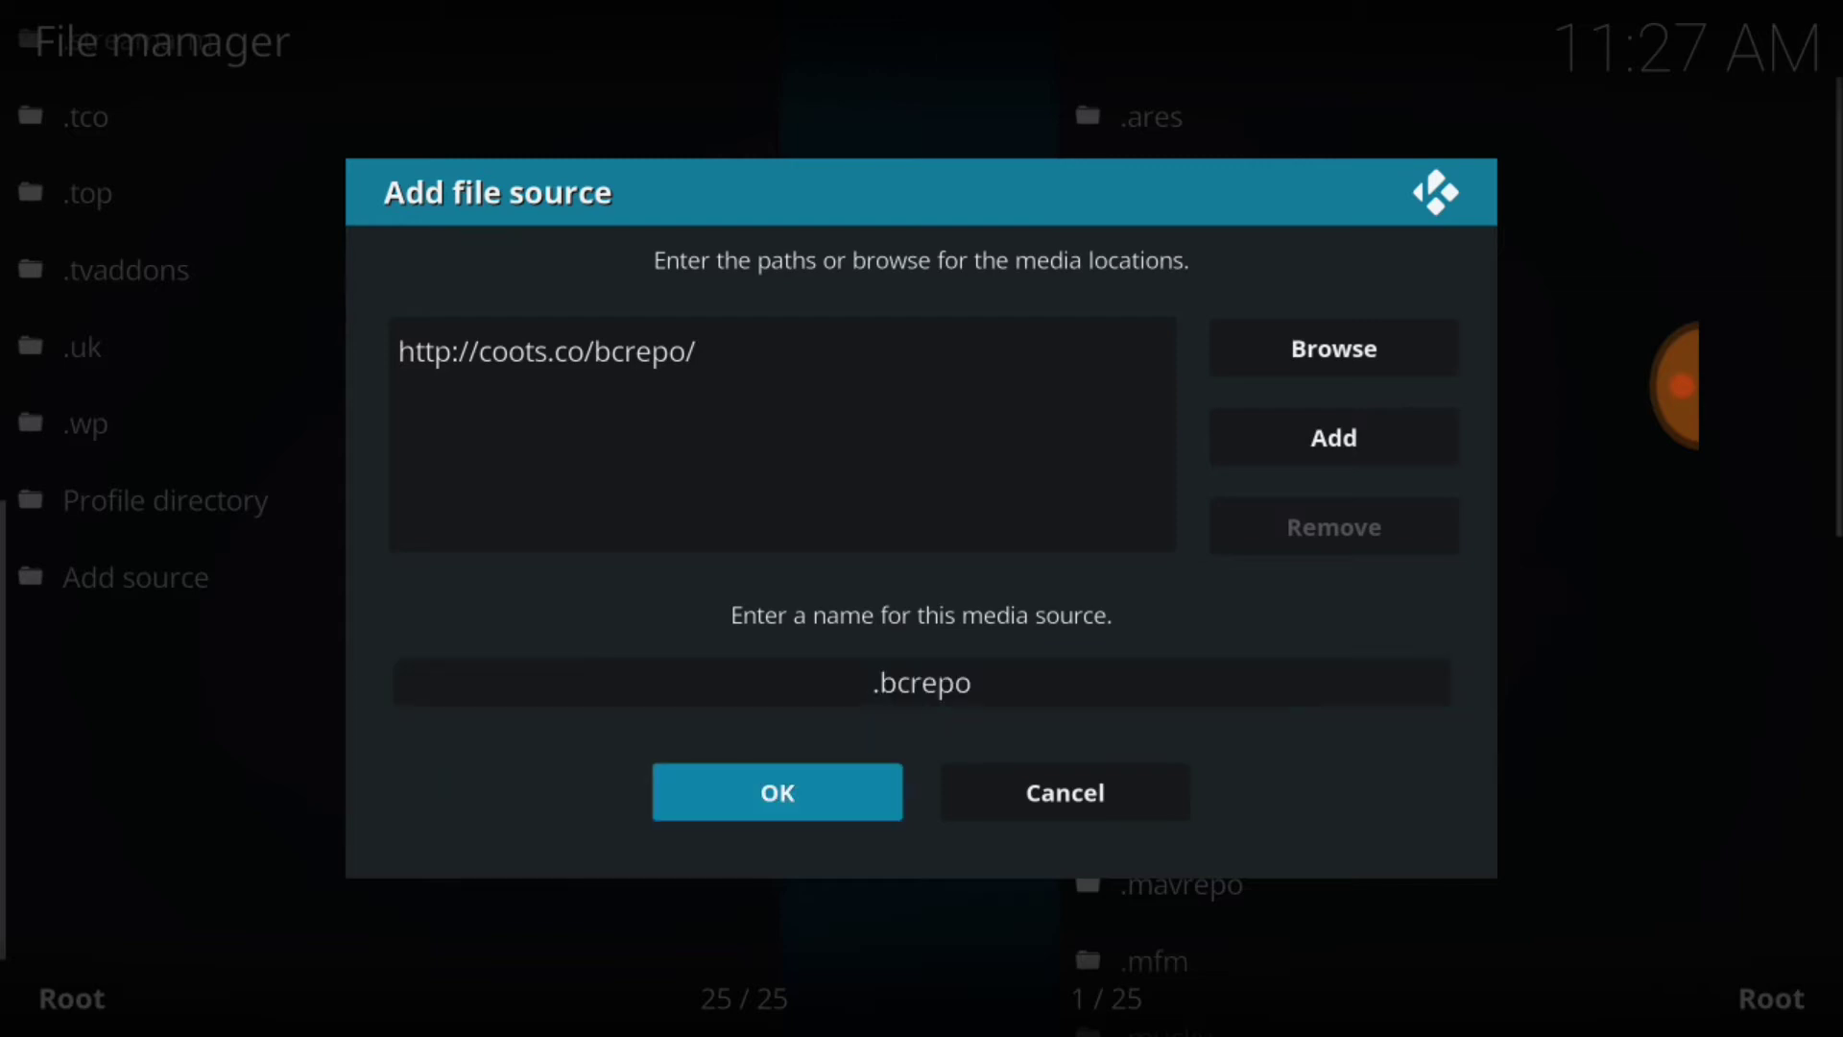
click(776, 791)
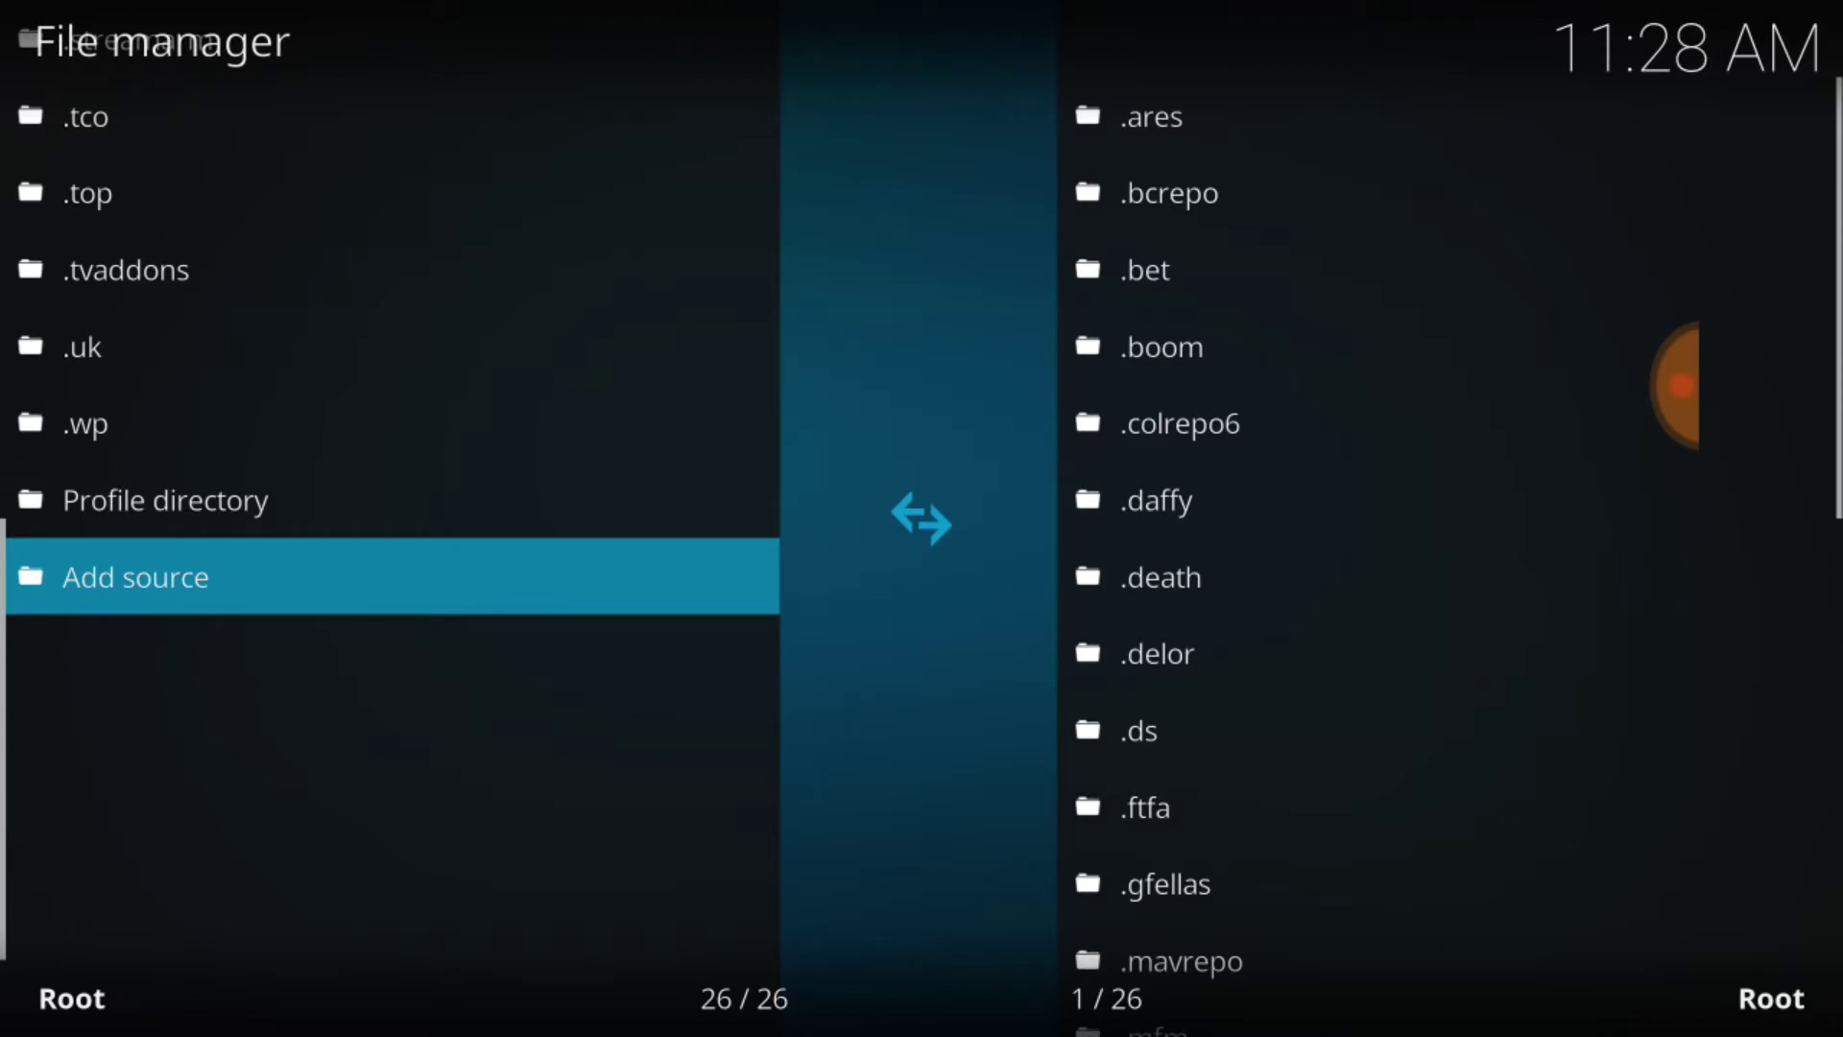
Leave the file manager and reach the Add-ons install list showing Bandicoot Builds Repository.
key(Back)
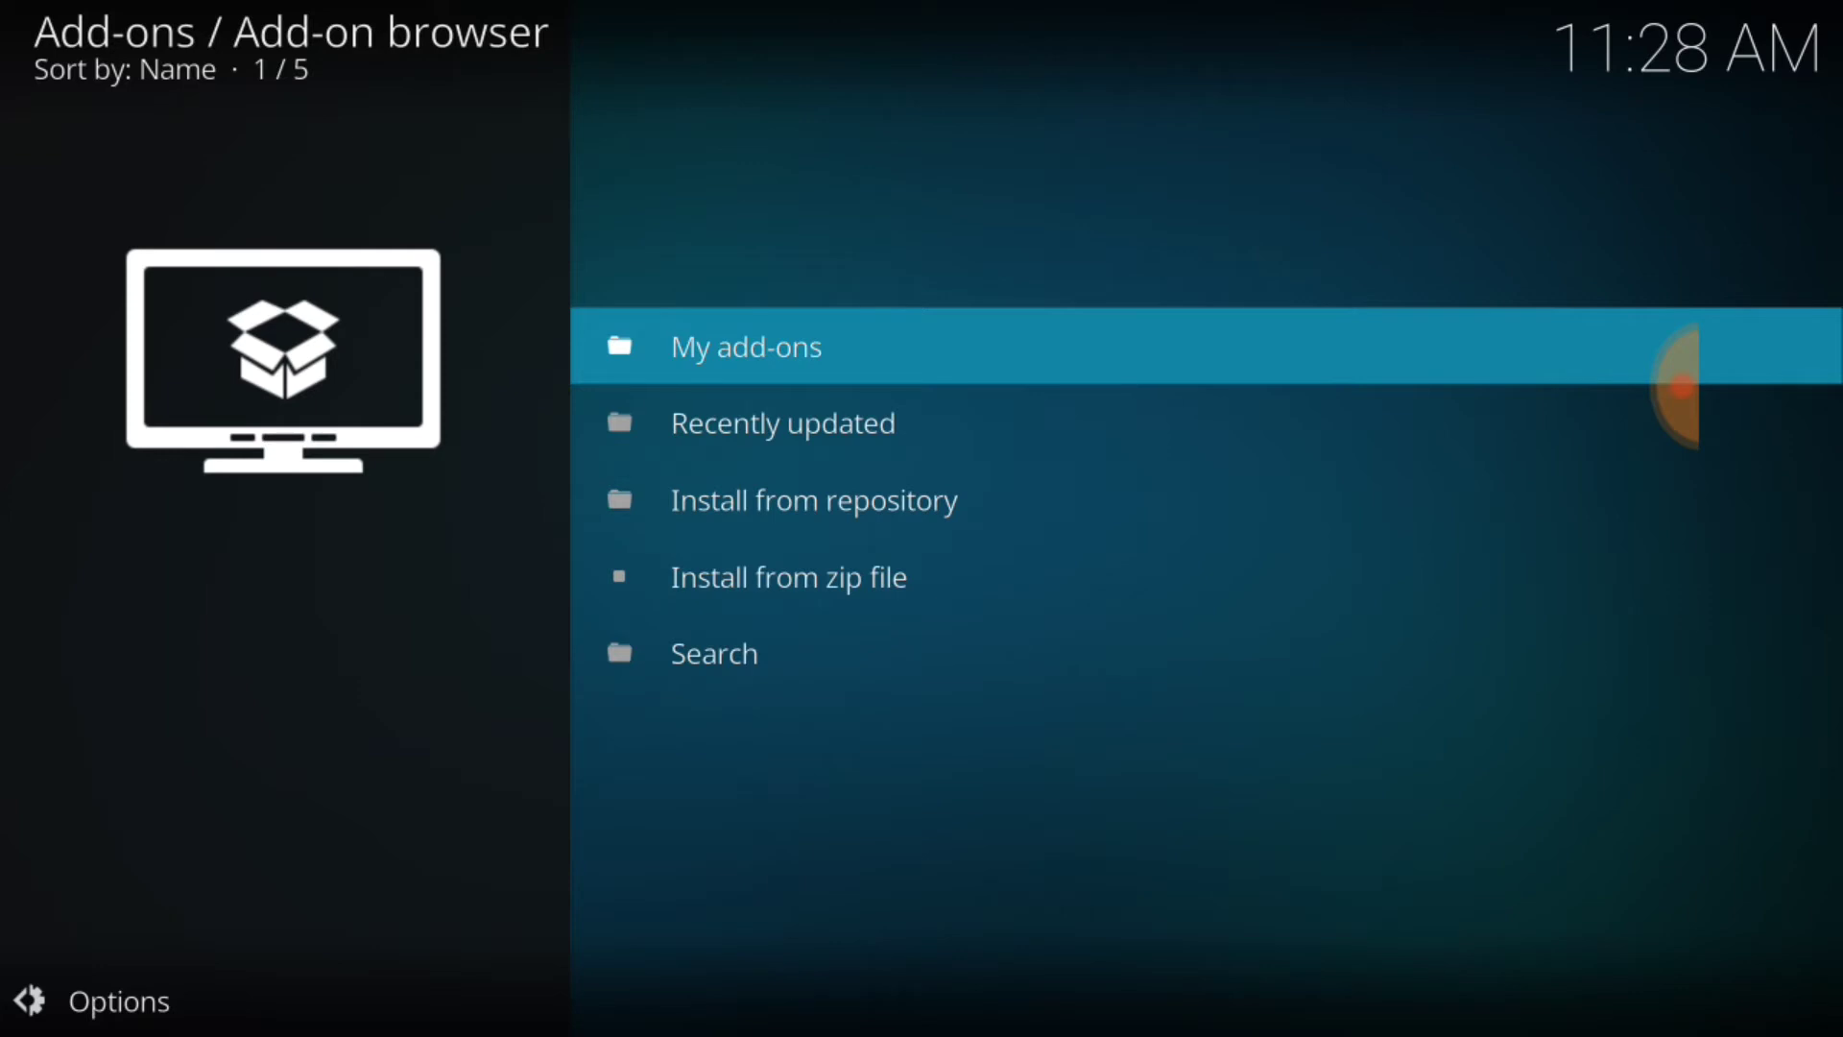
click(787, 576)
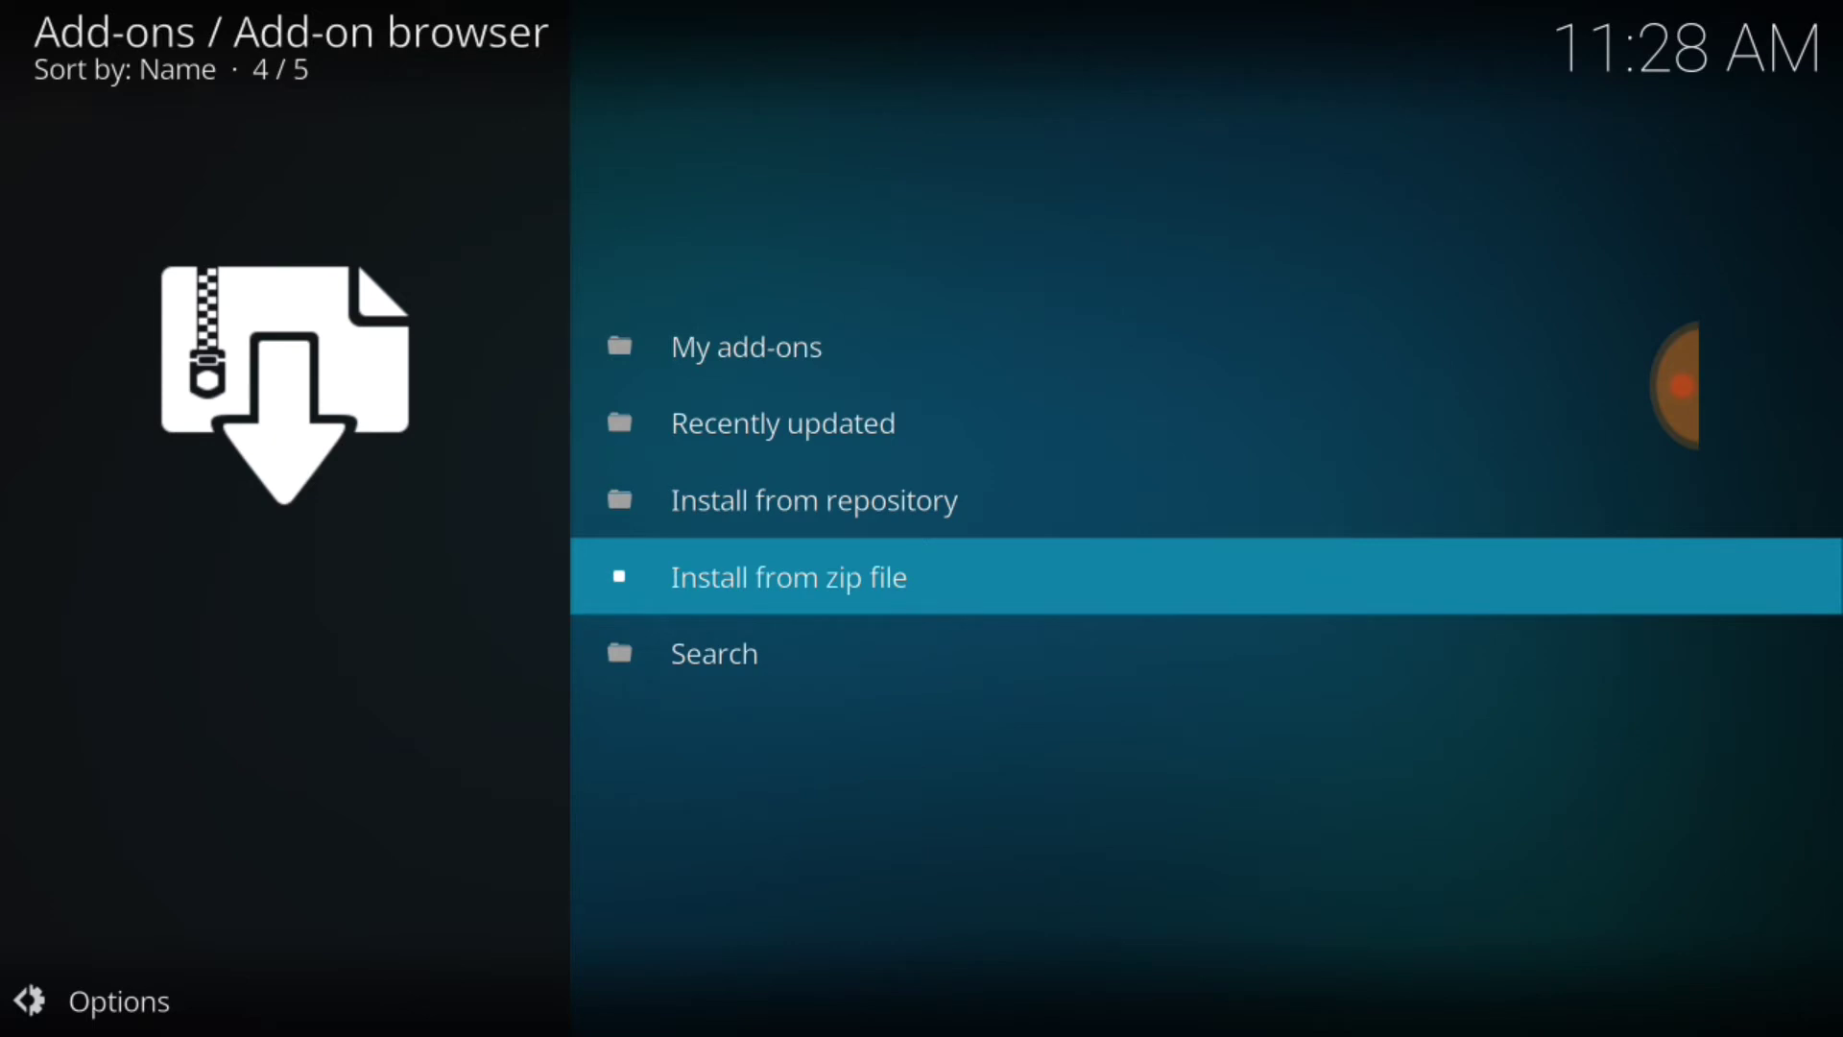
click(814, 499)
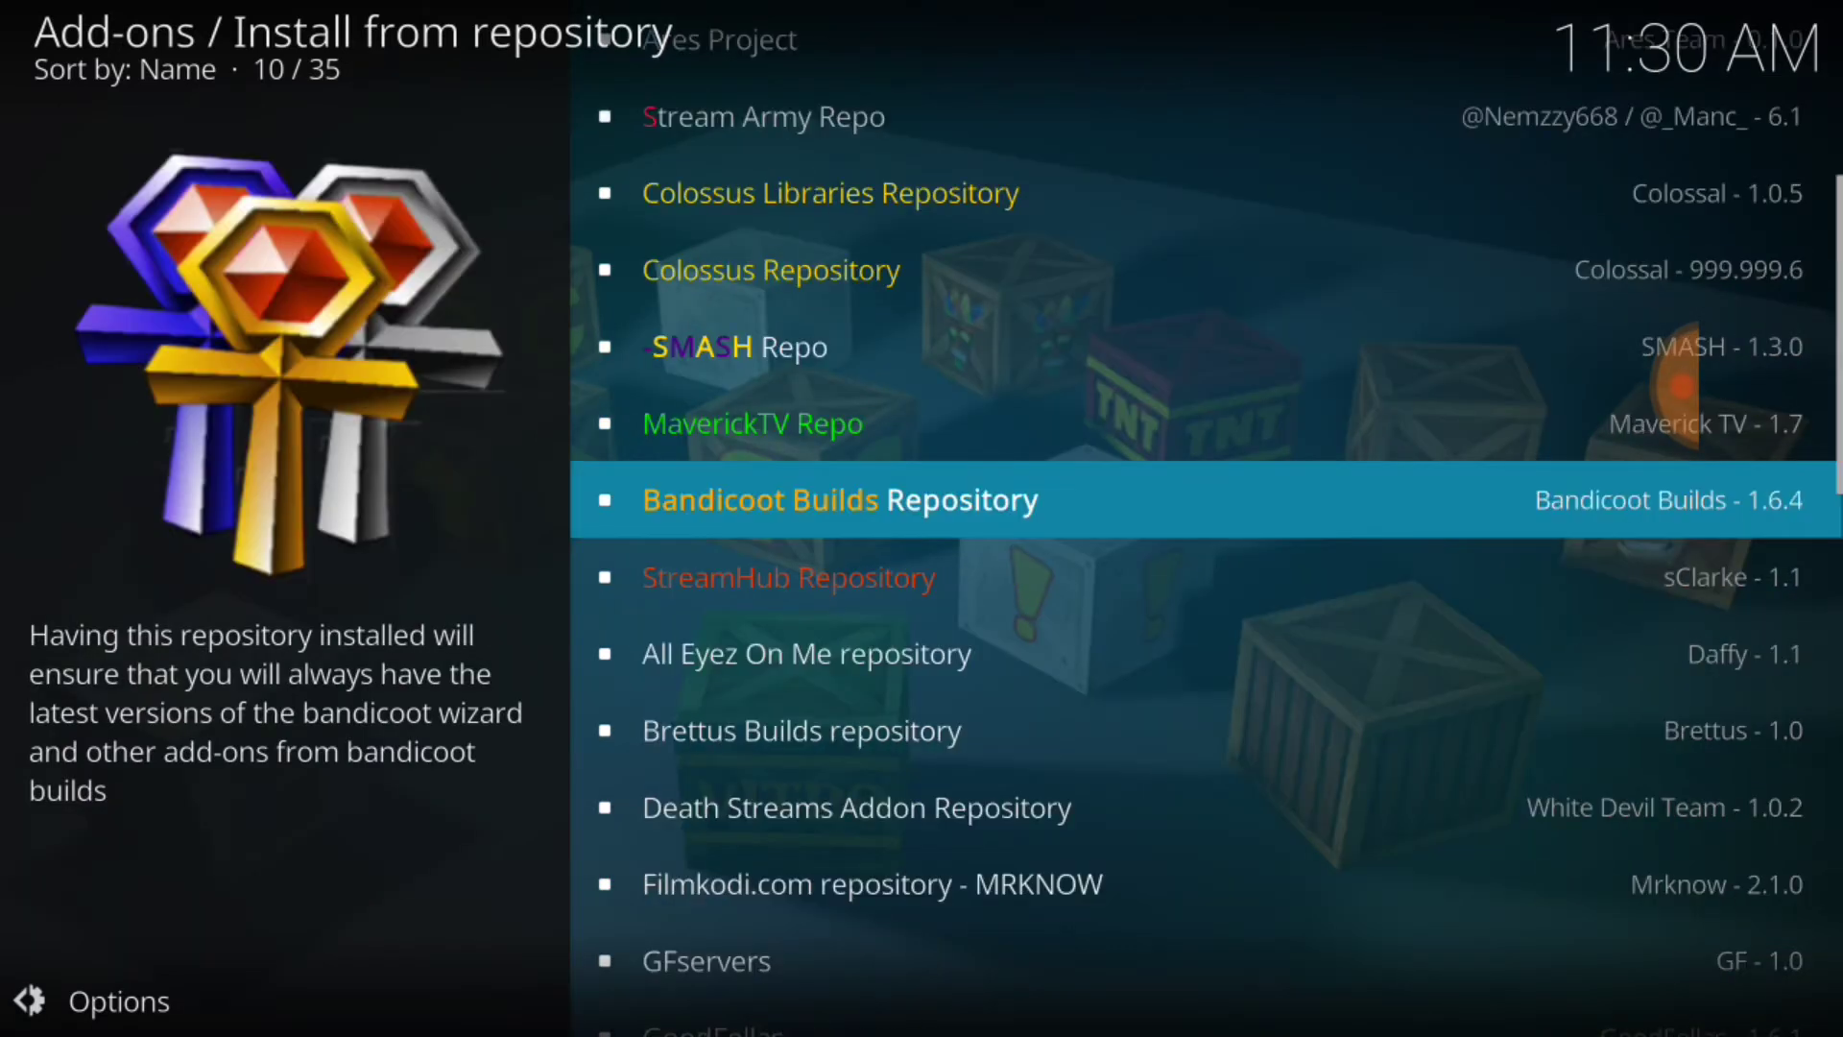
Enter Bandicoot Builds Repository's Video add-ons and select Bandicoot Vids.
click(837, 499)
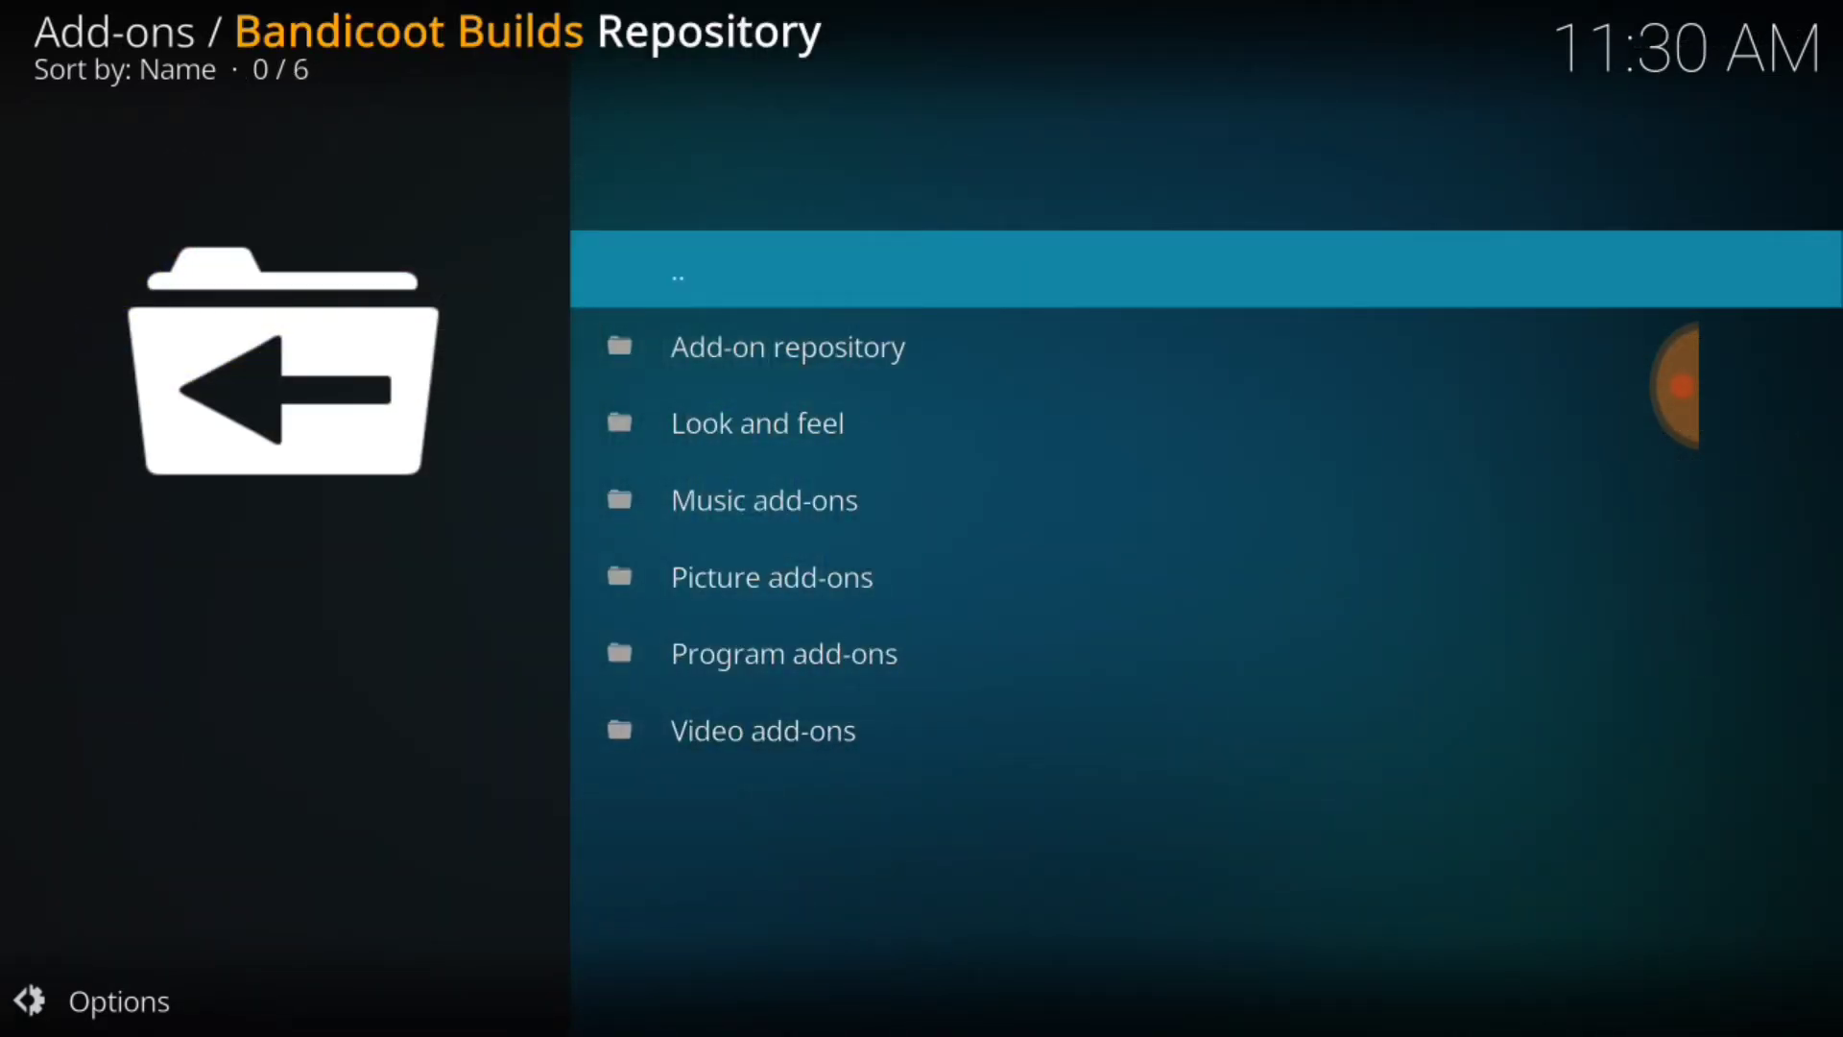
click(762, 730)
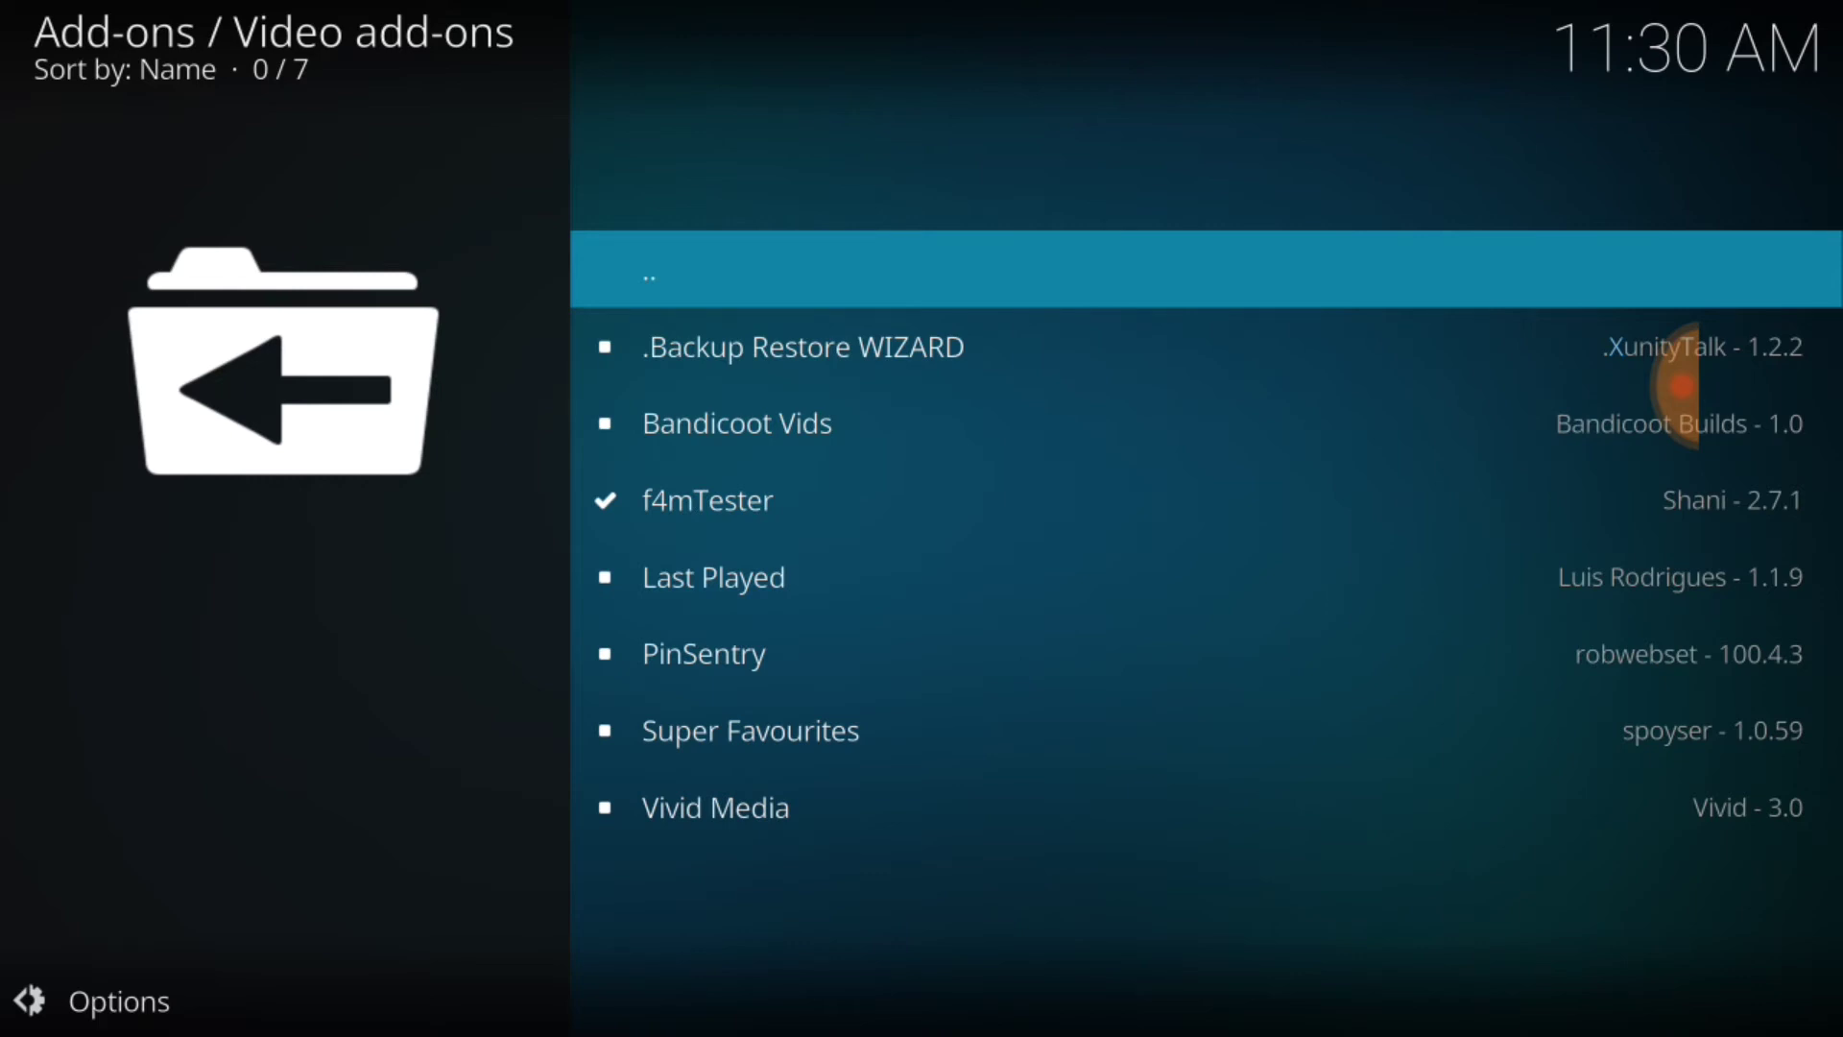
click(737, 423)
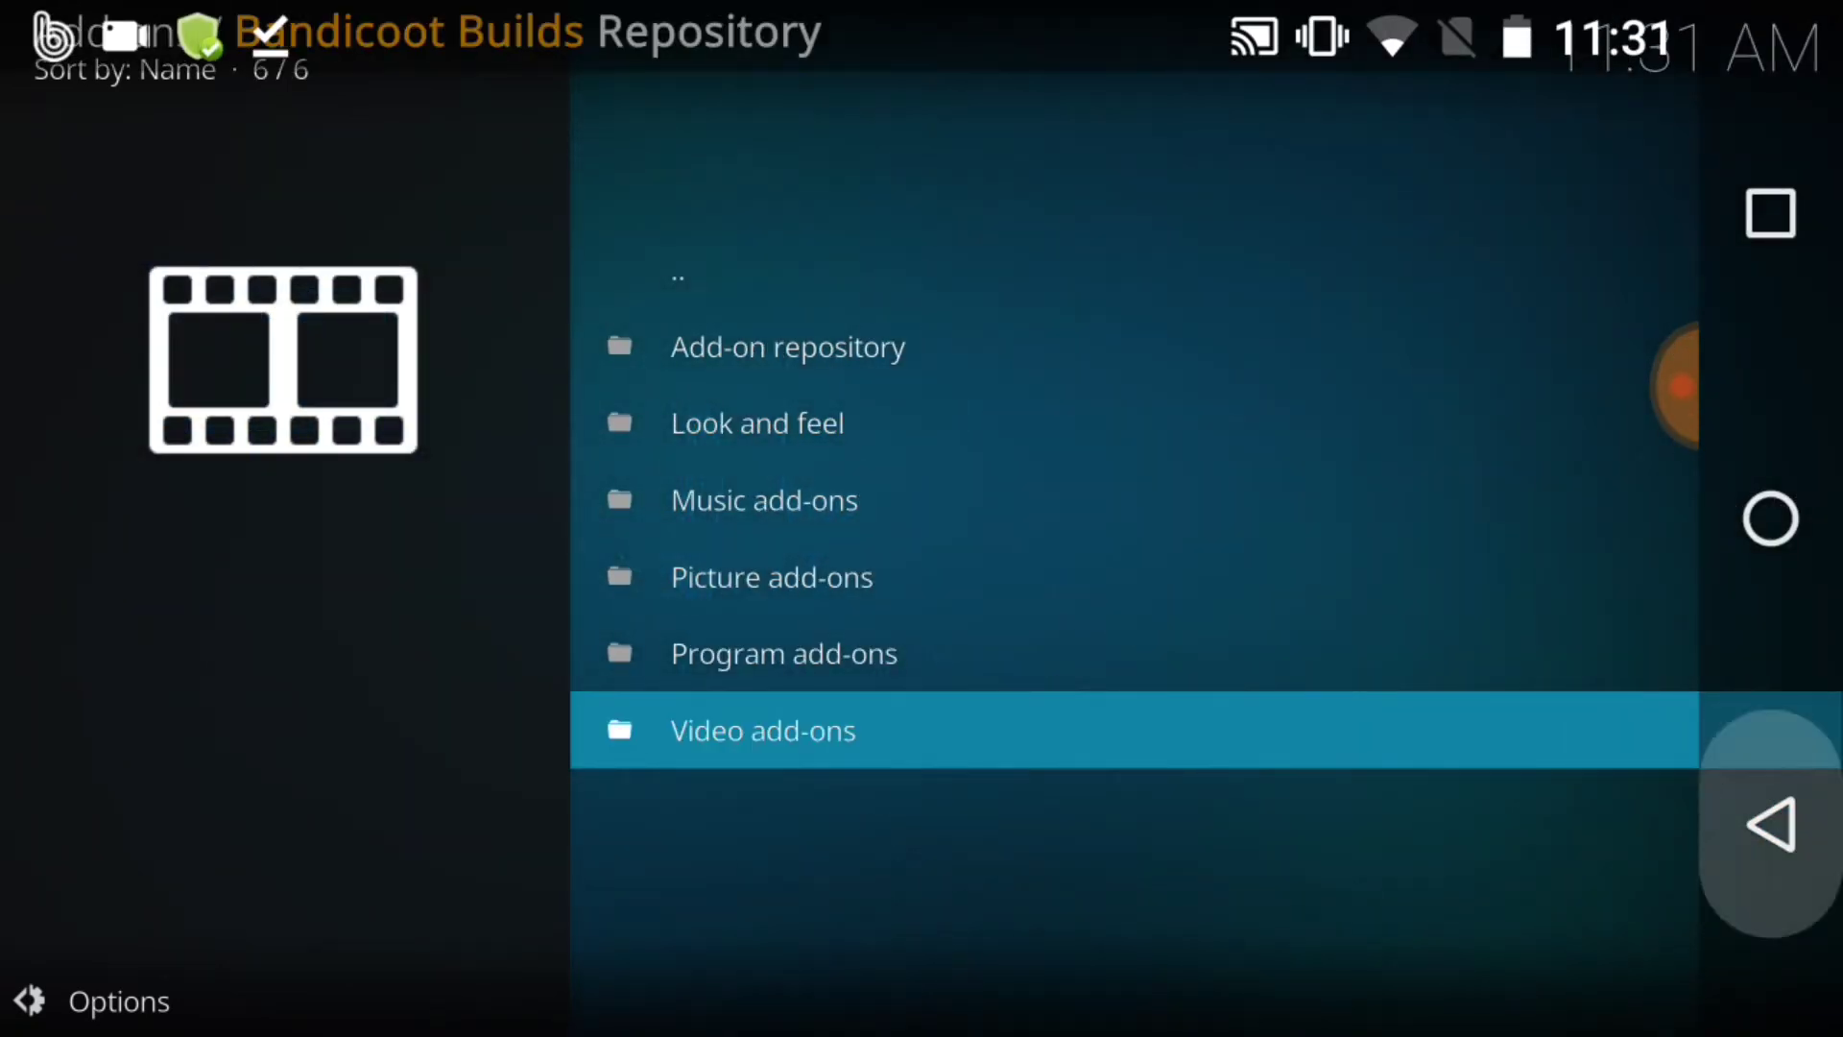
Return to the Add-ons screen and scroll the video add-ons grid to Bandicoot Vids.
click(1769, 826)
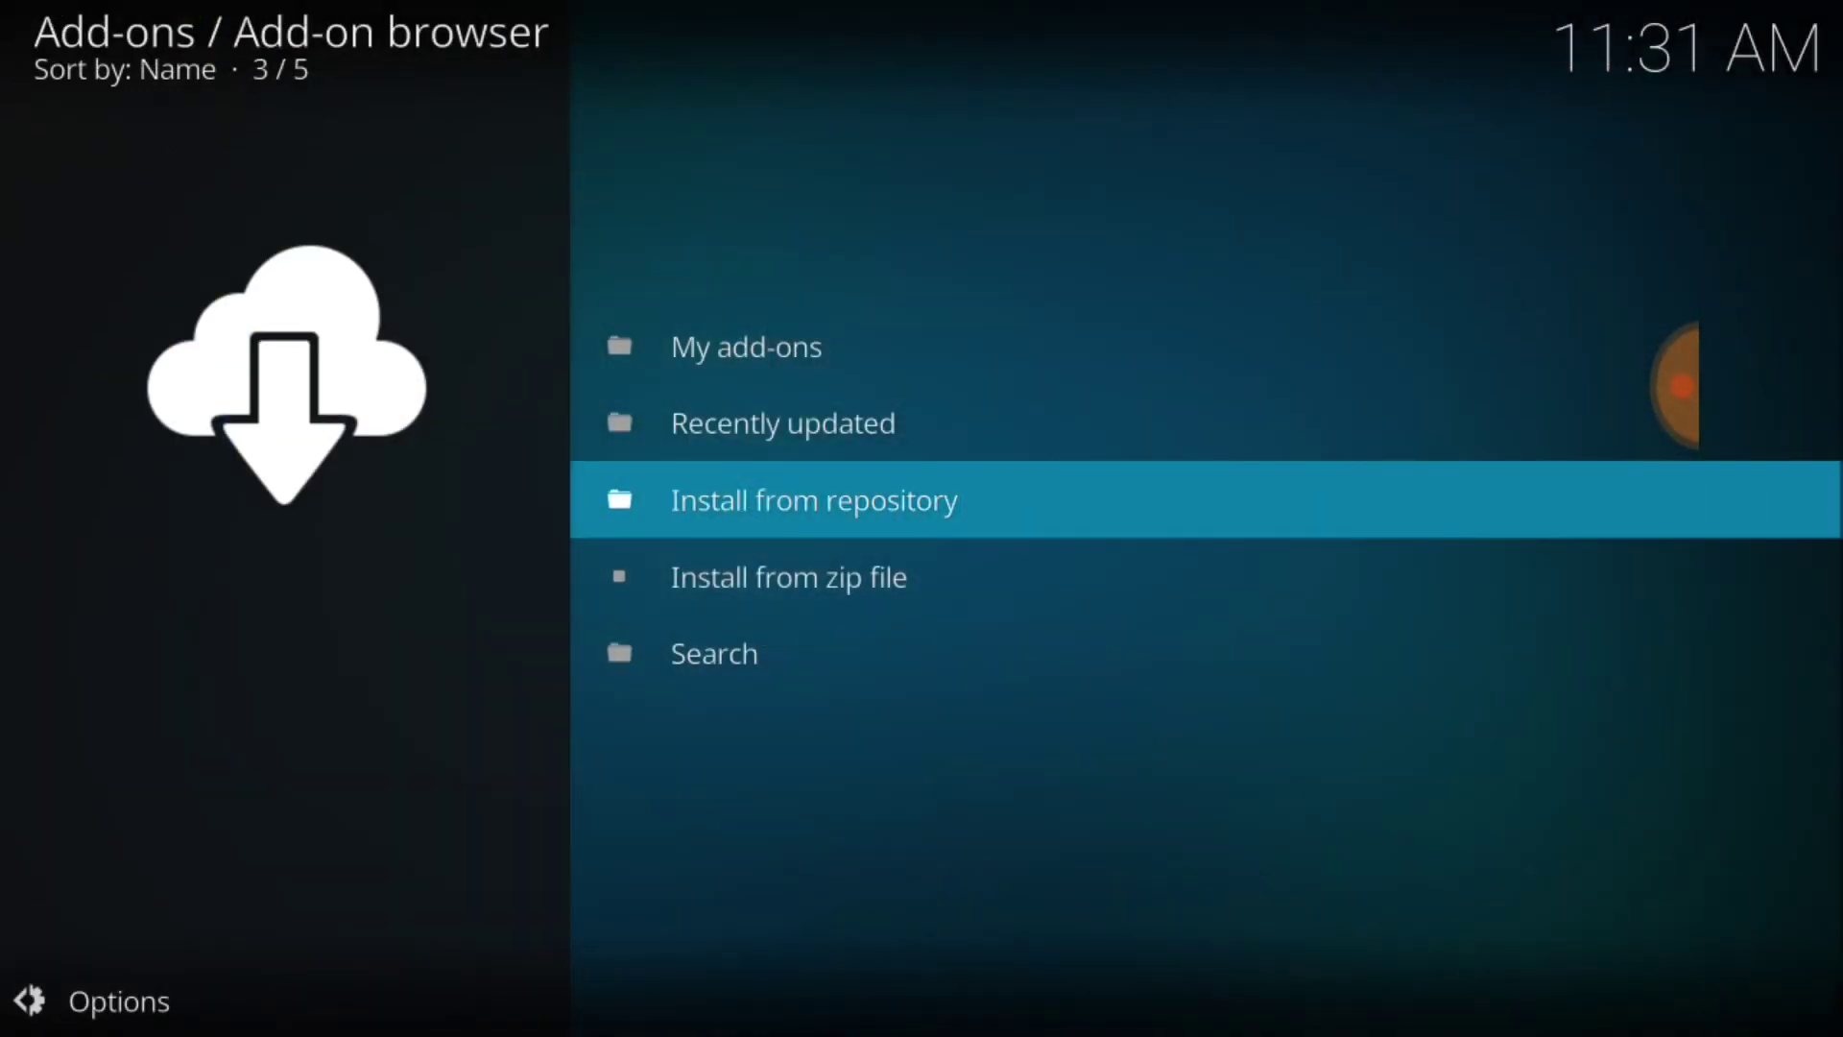
click(814, 500)
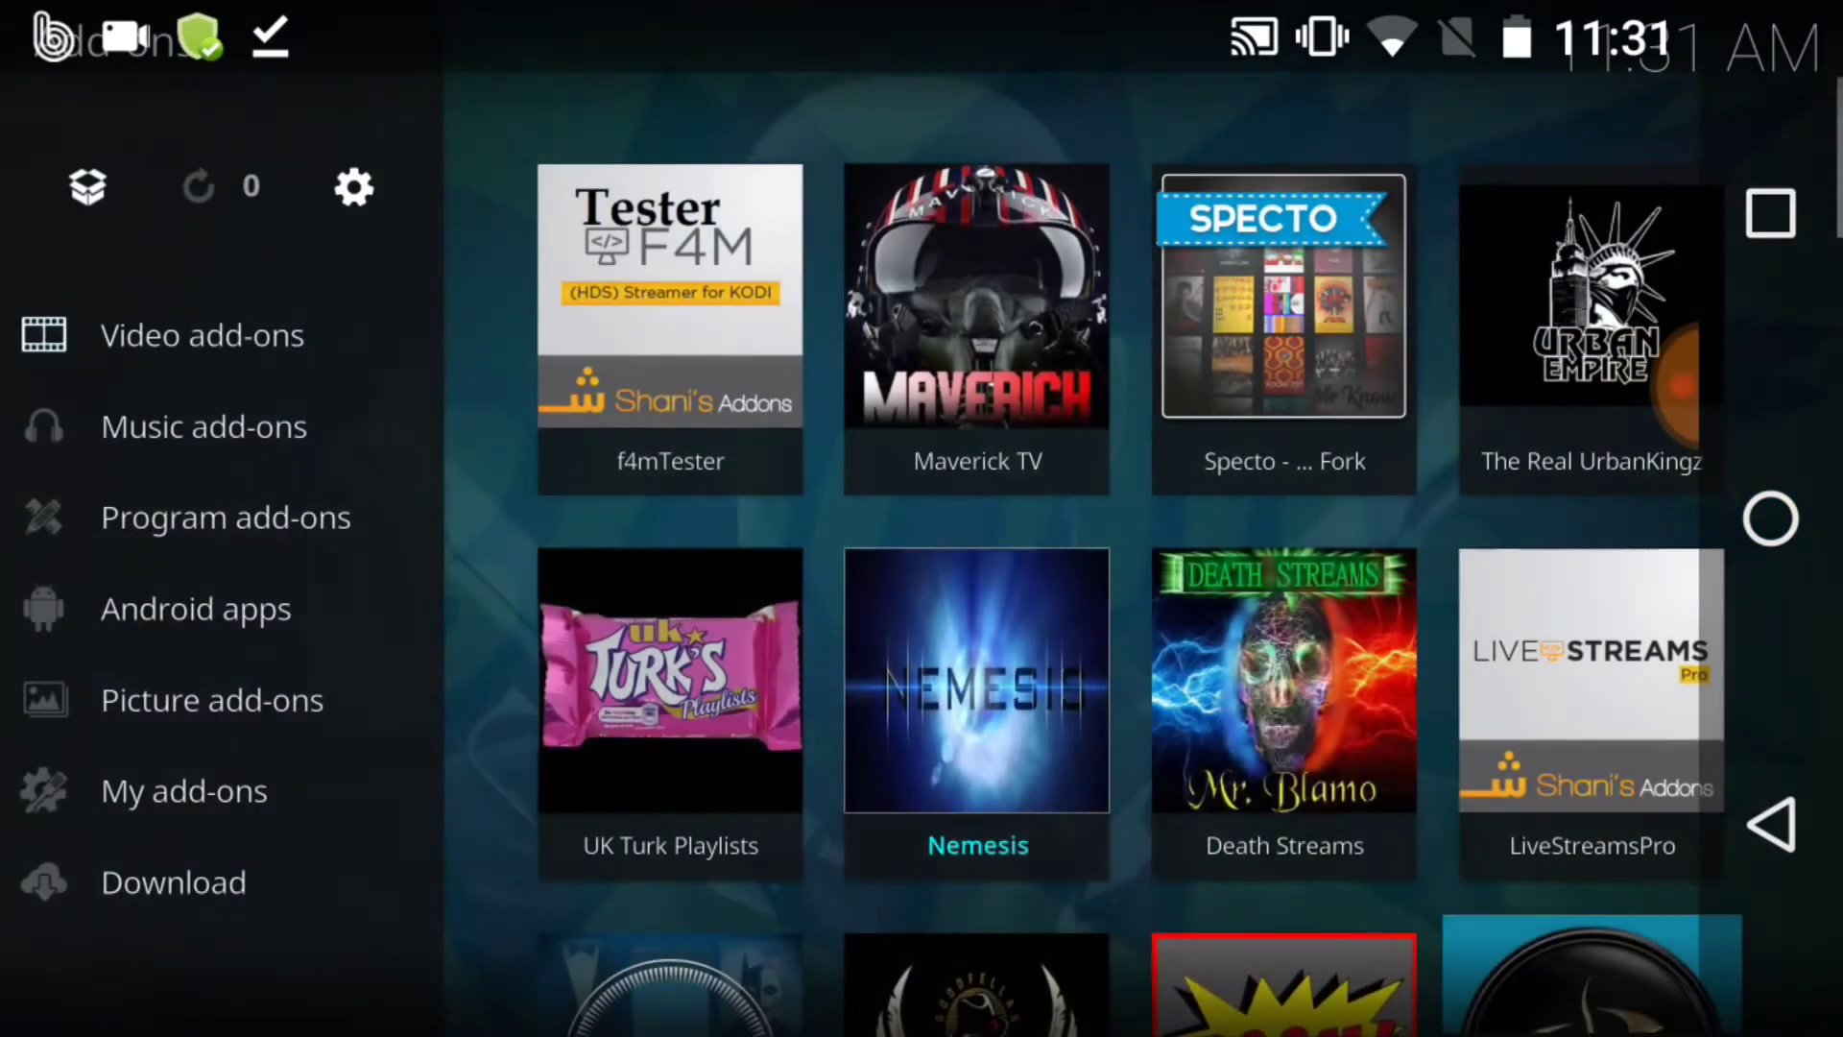
scroll(down, 3)
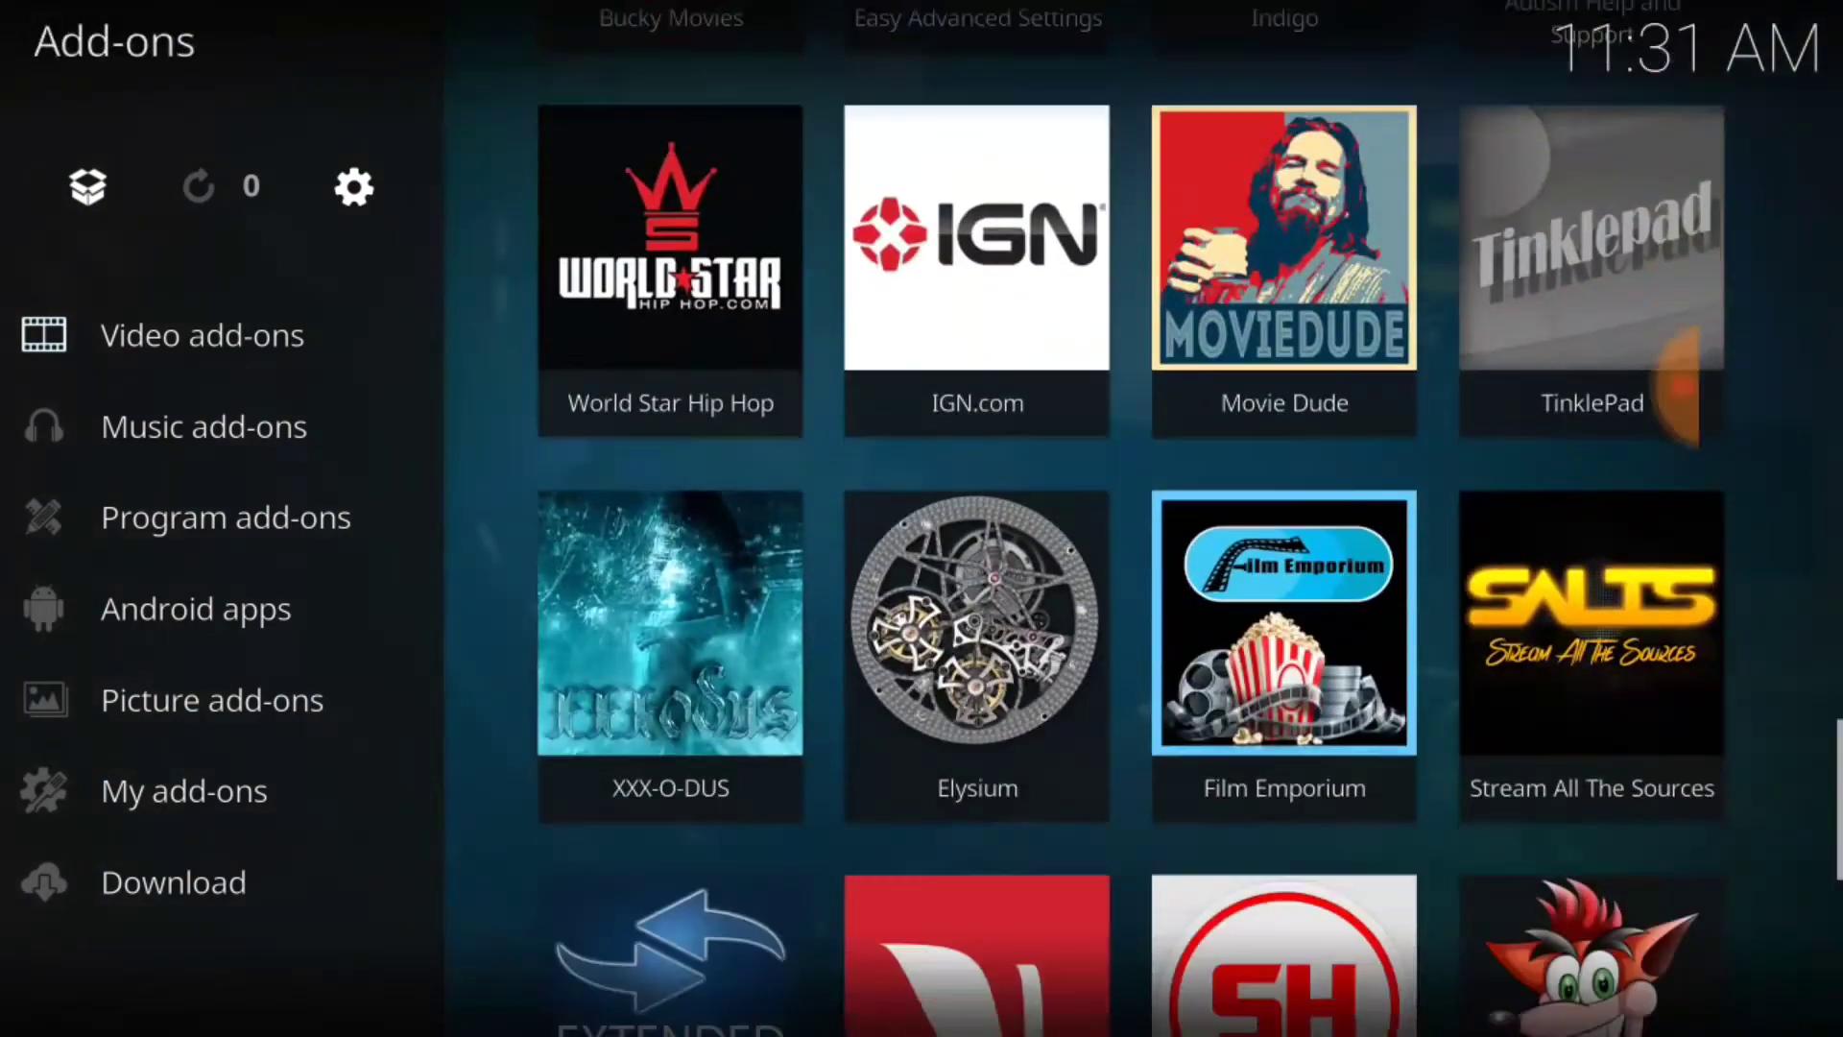
scroll(down, 3)
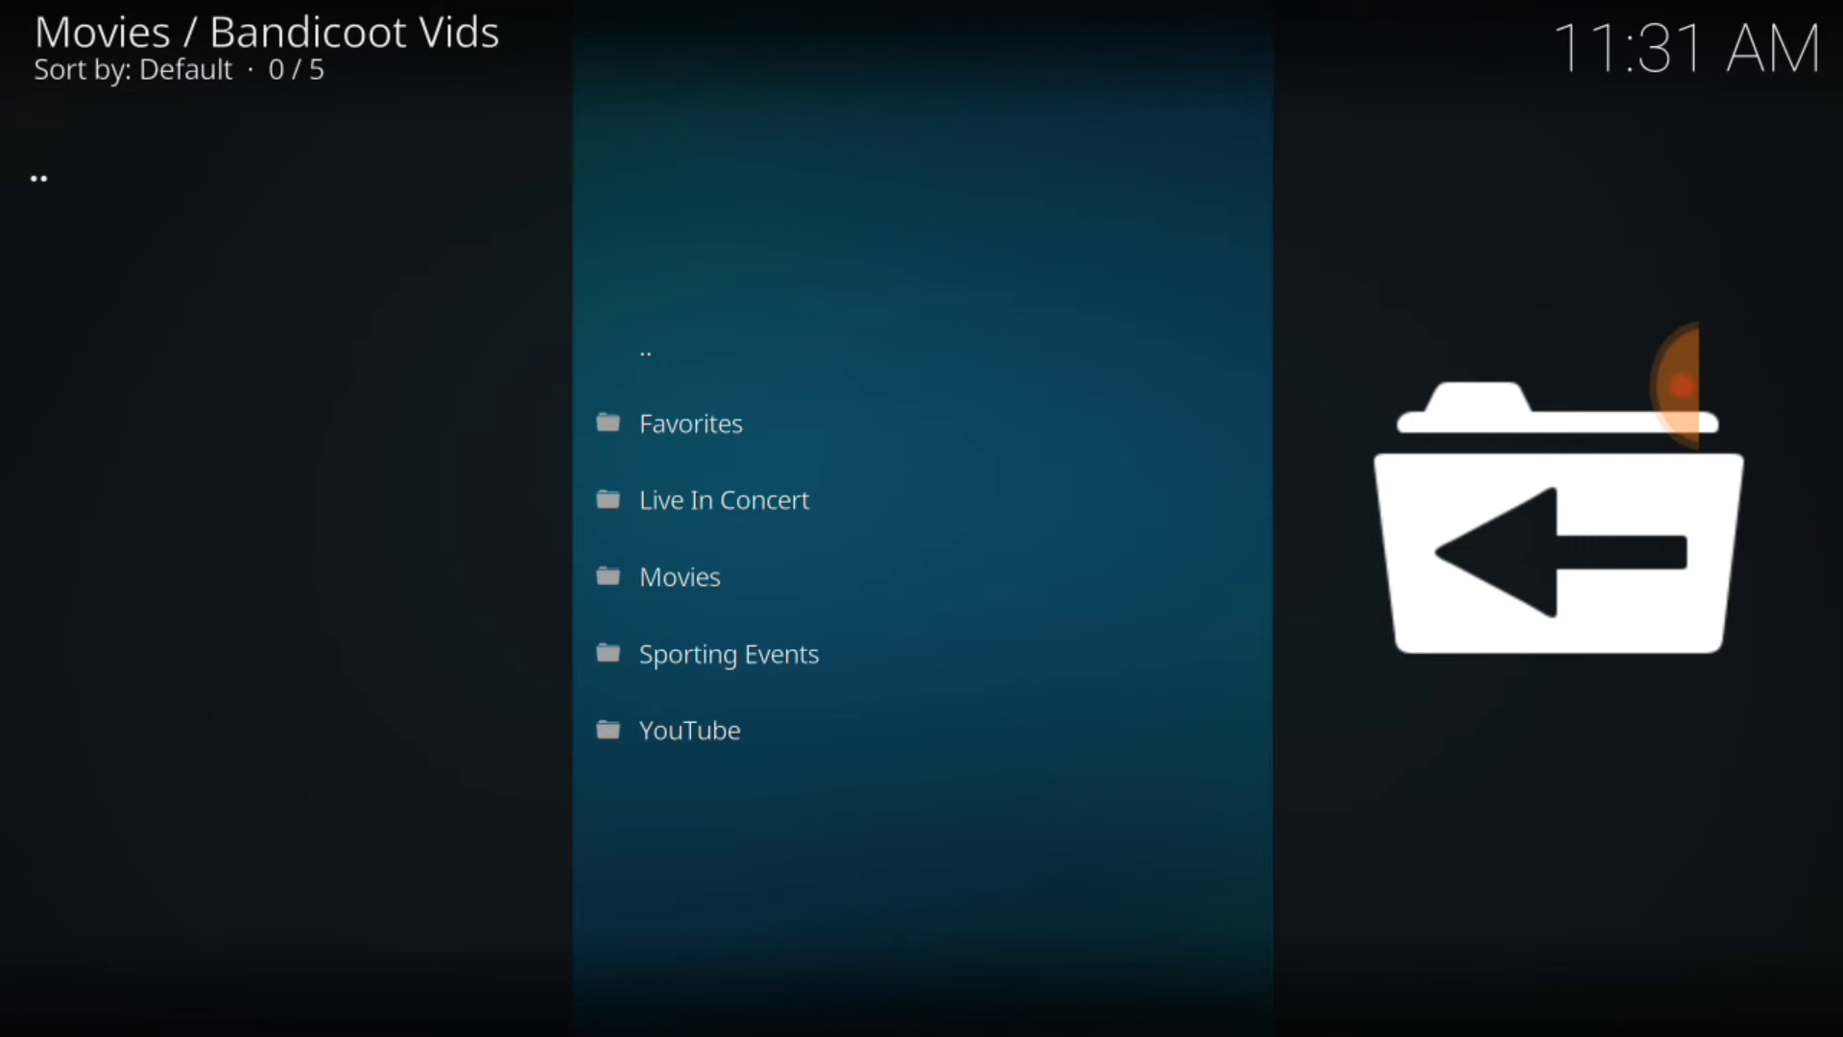
Enter the Movies folder of Bandicoot Vids and scroll through its 93 film titles.
click(679, 576)
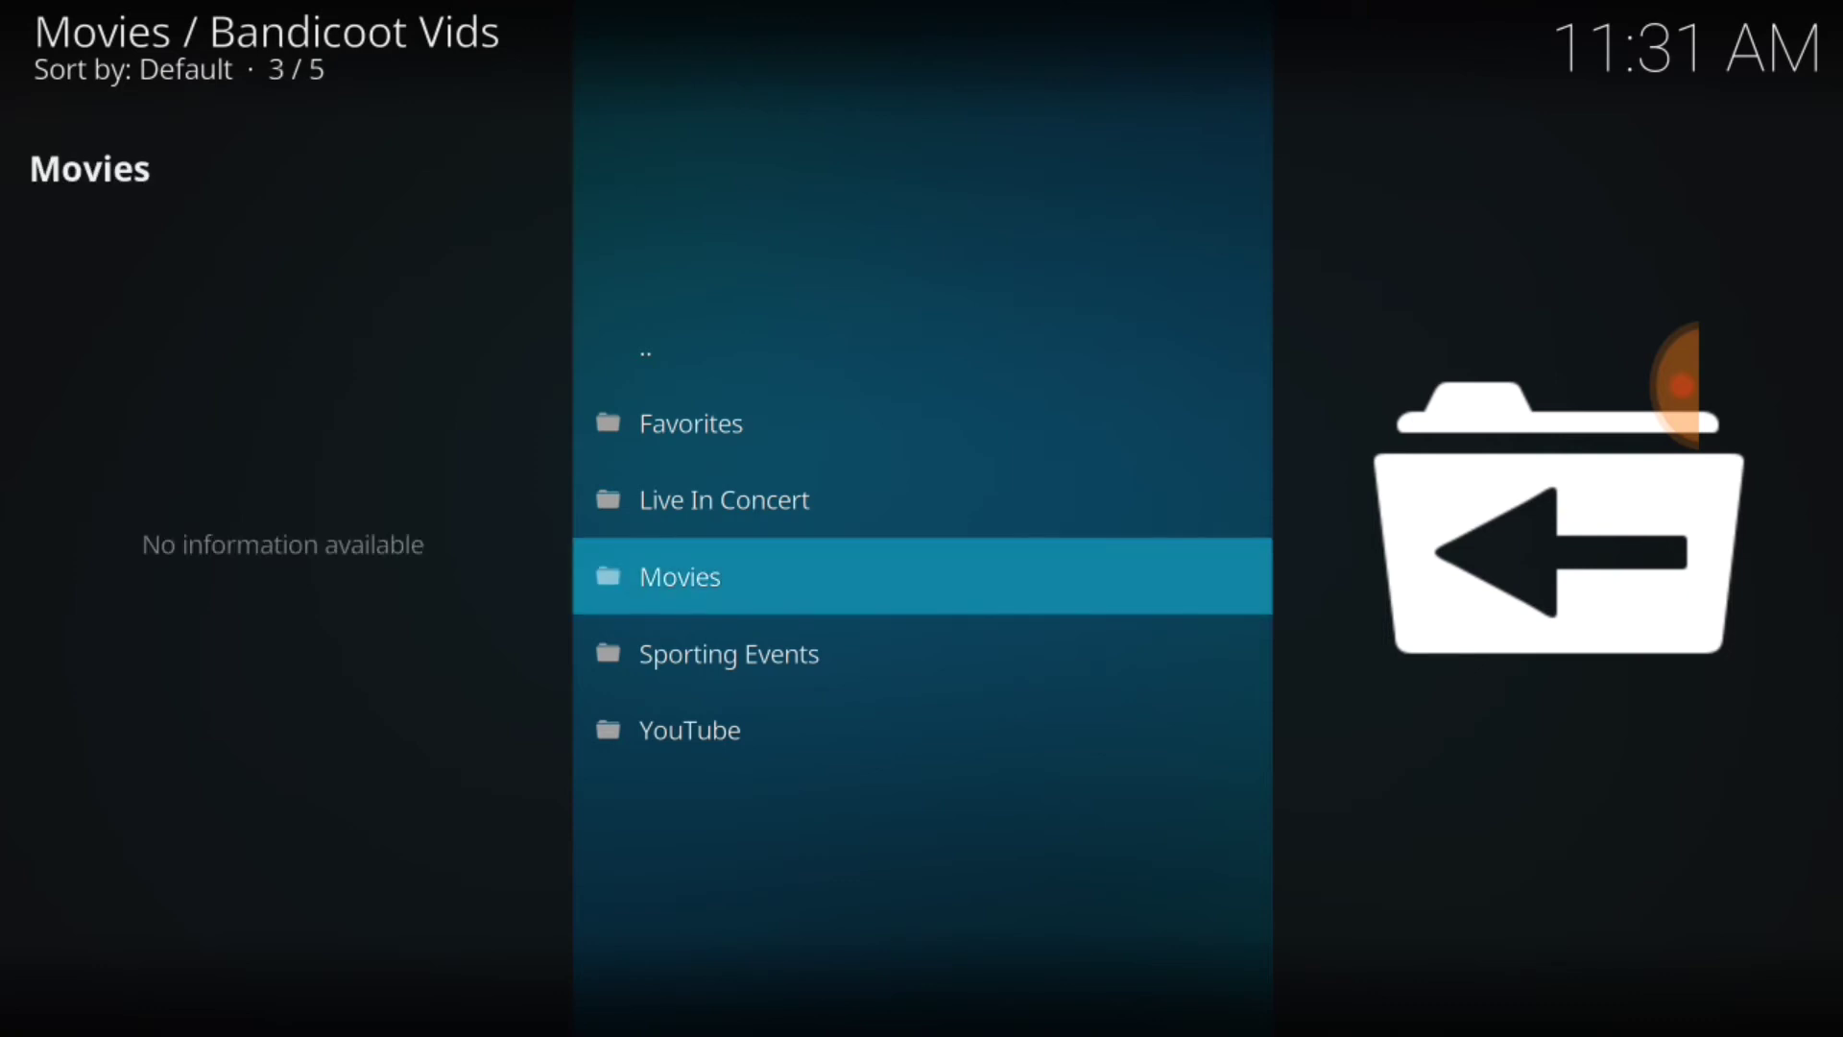
click(680, 576)
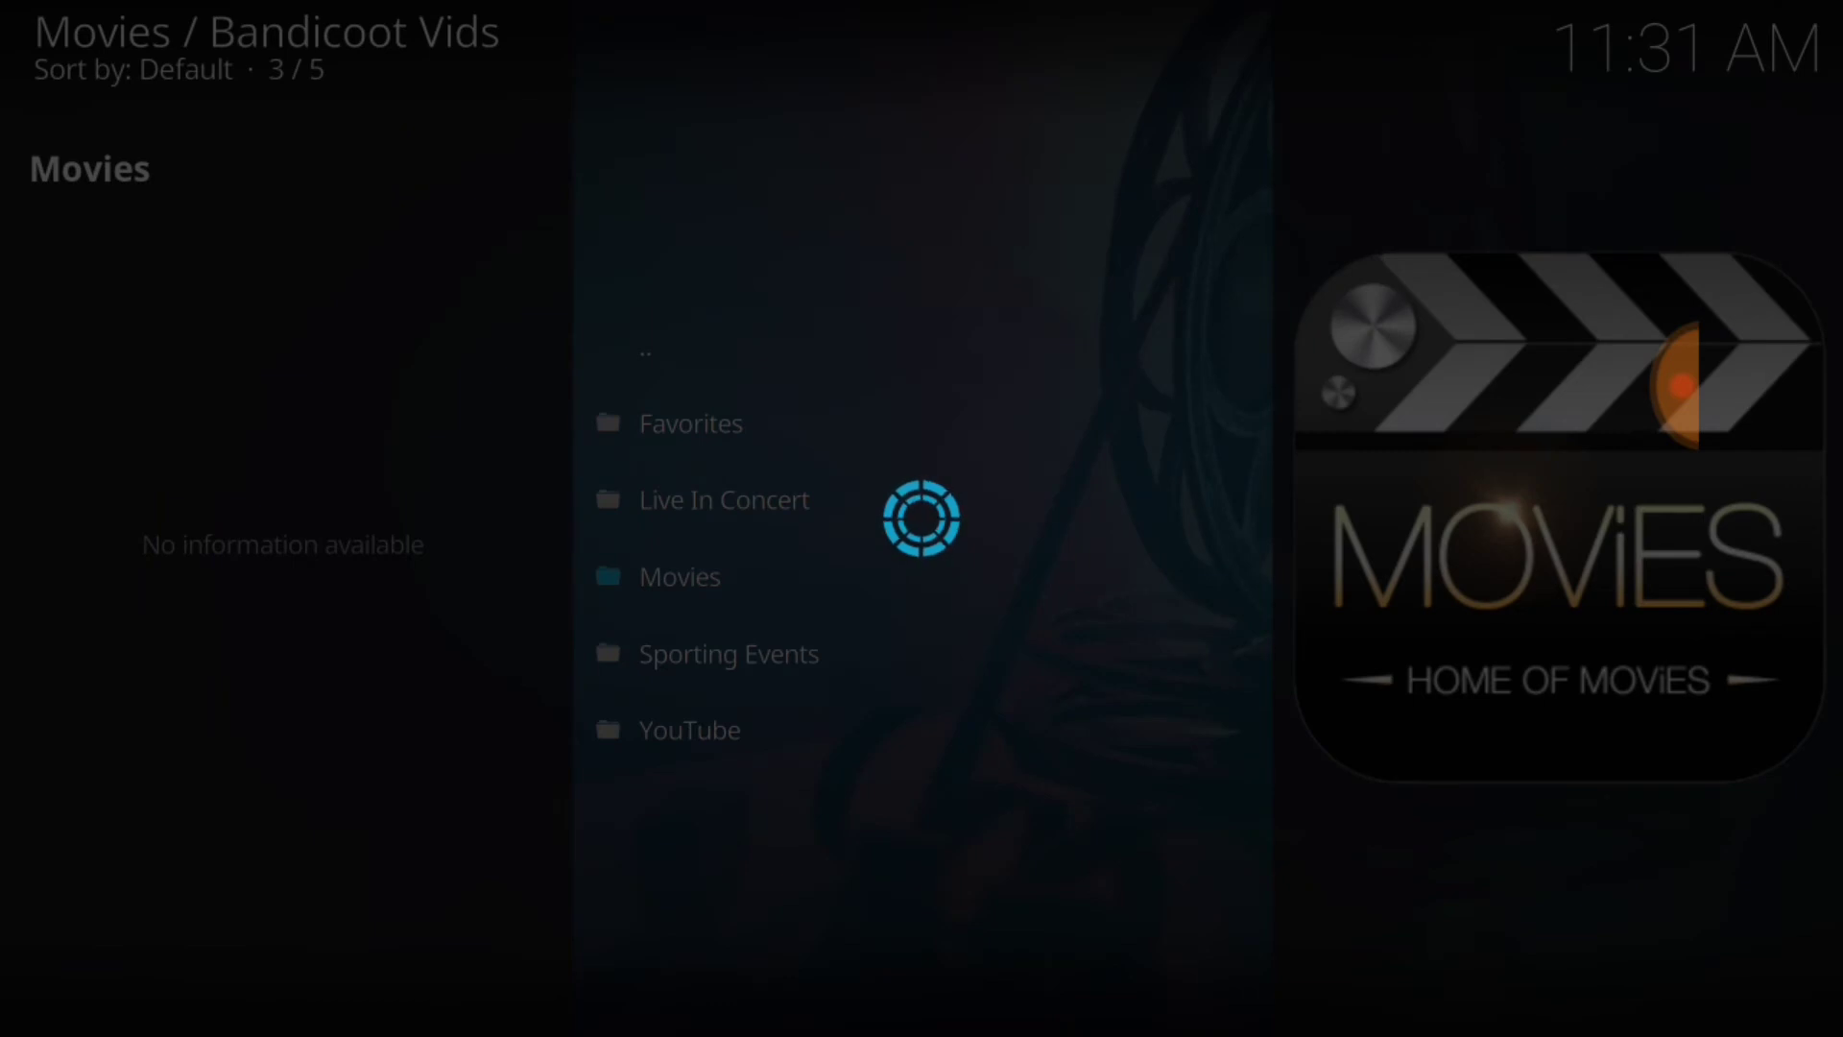
click(679, 576)
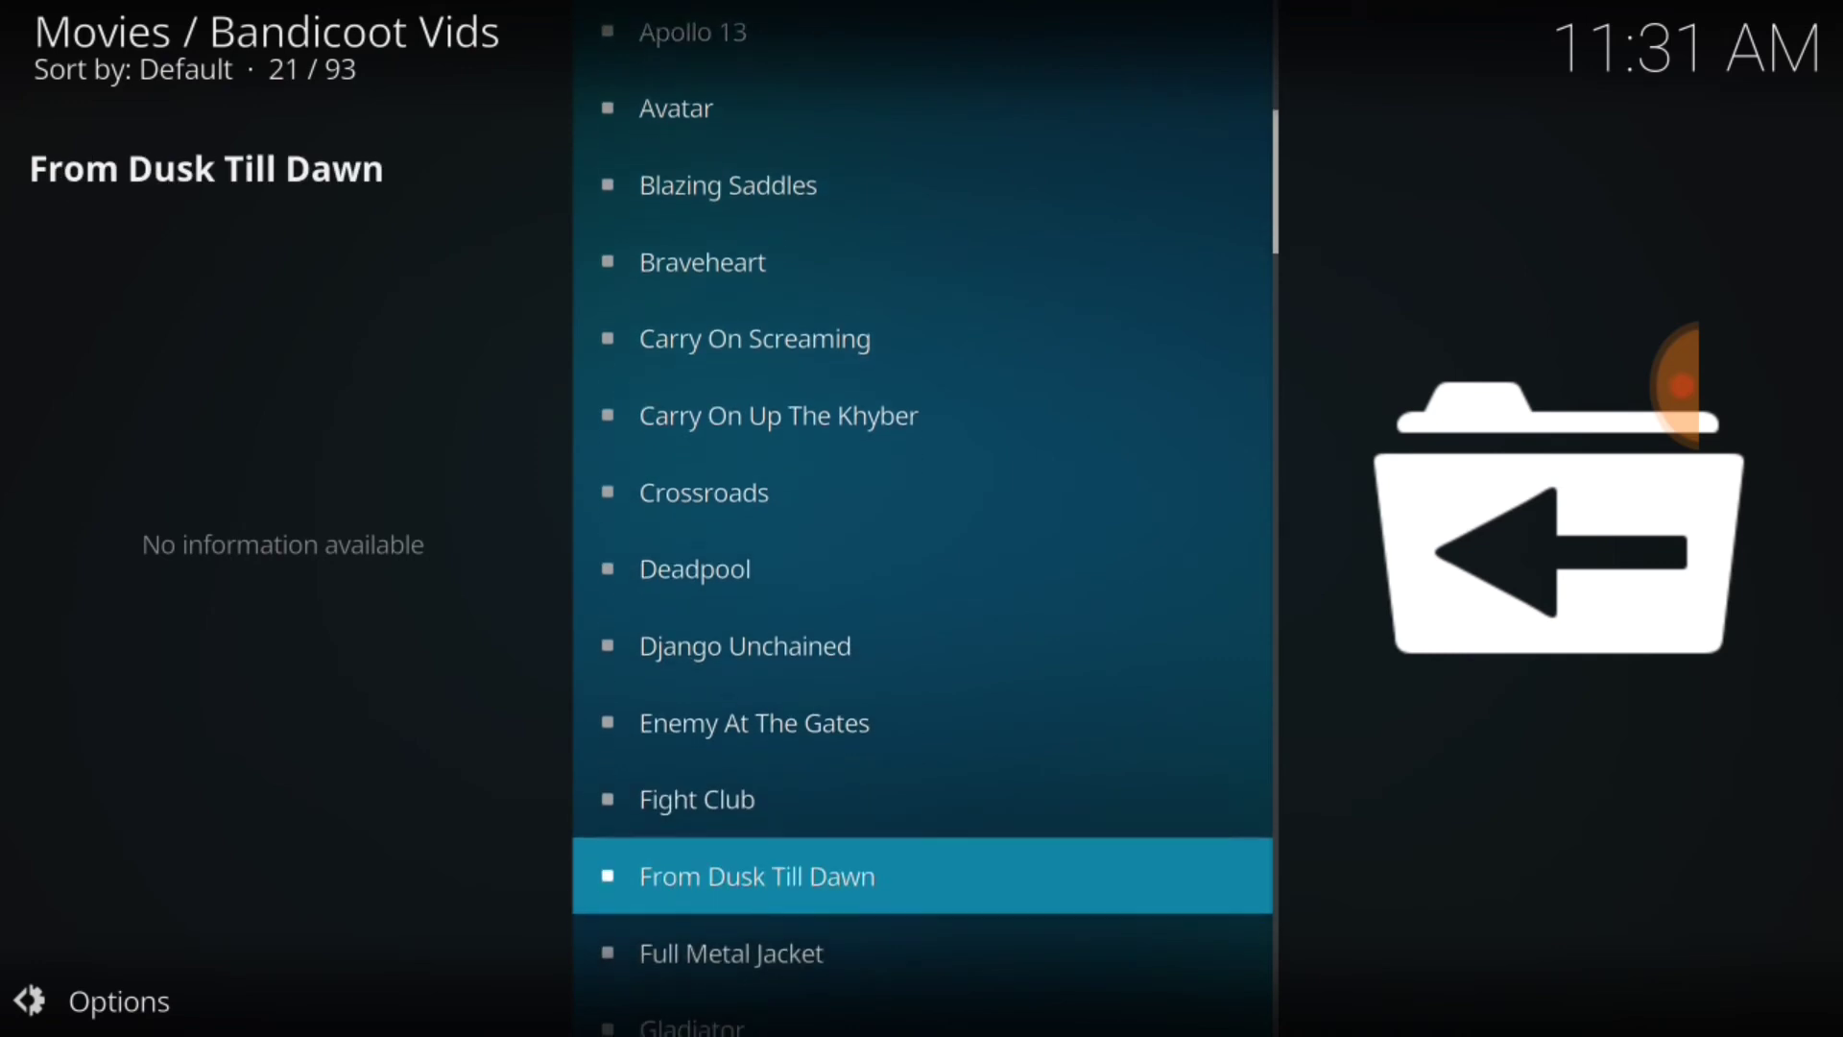
scroll(up, 3)
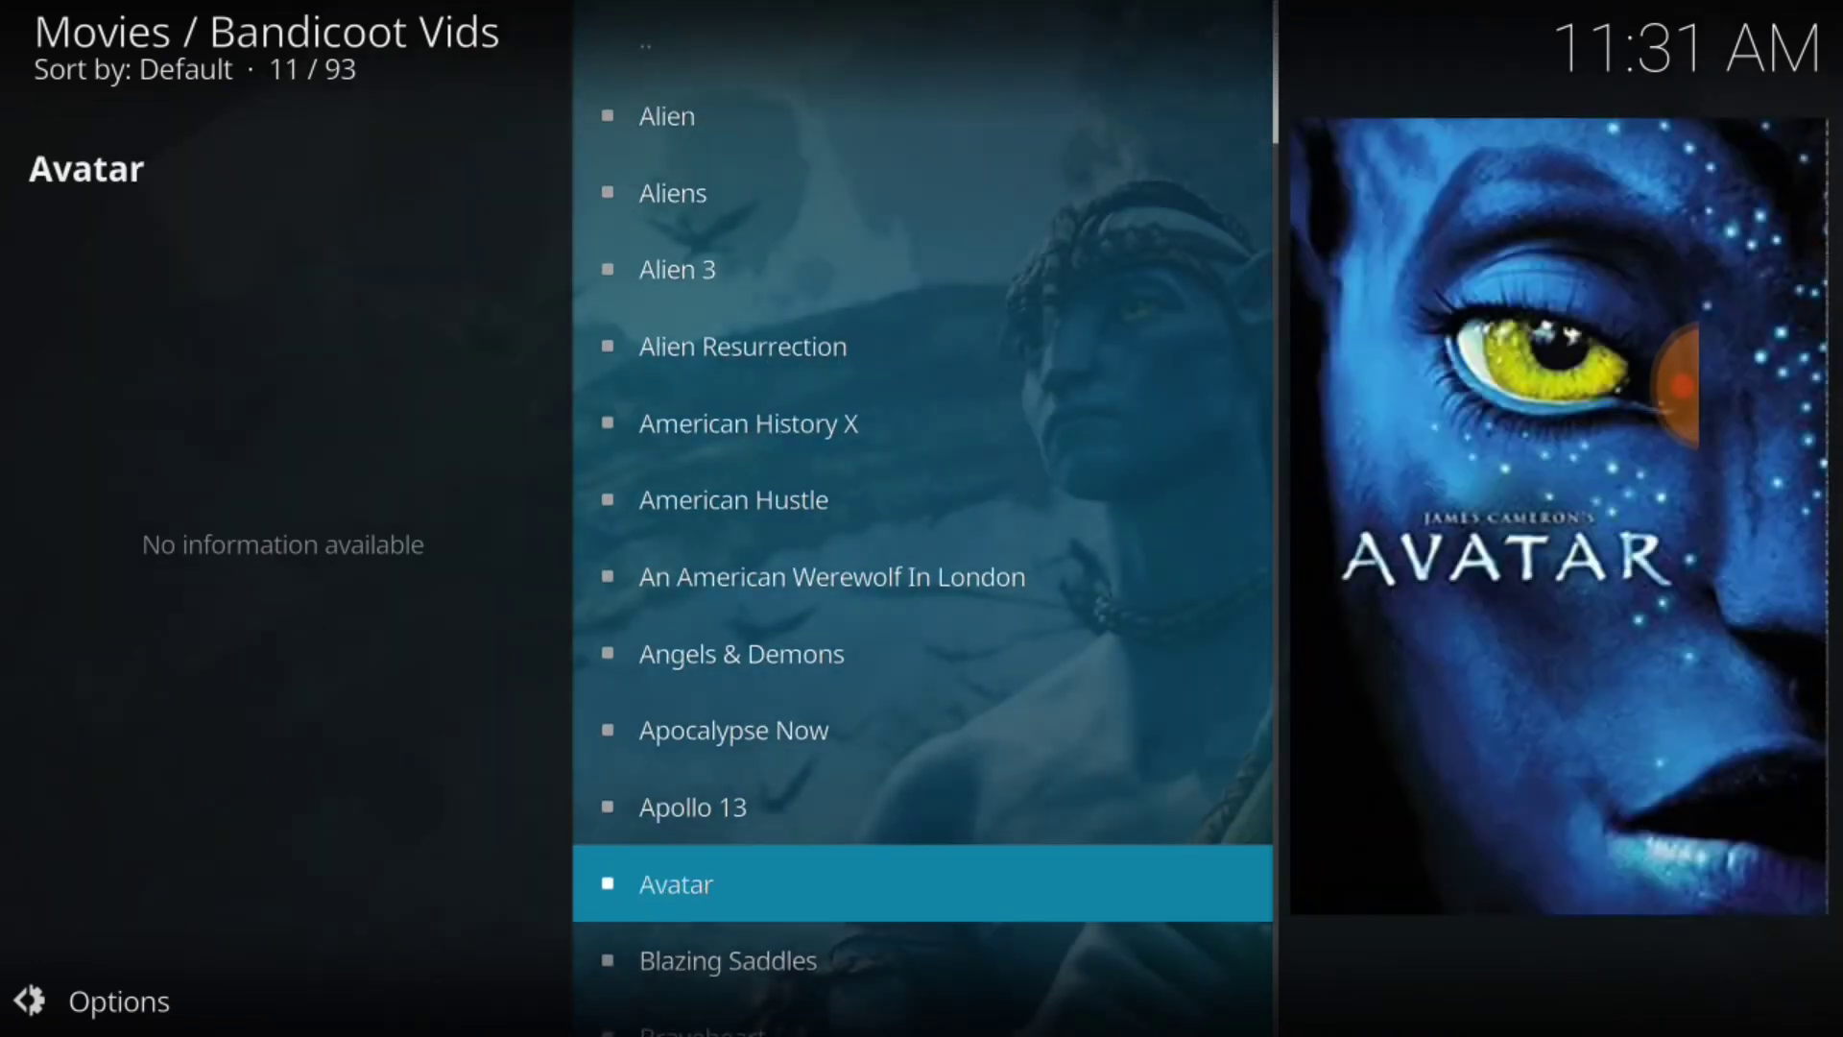
scroll(down, 3)
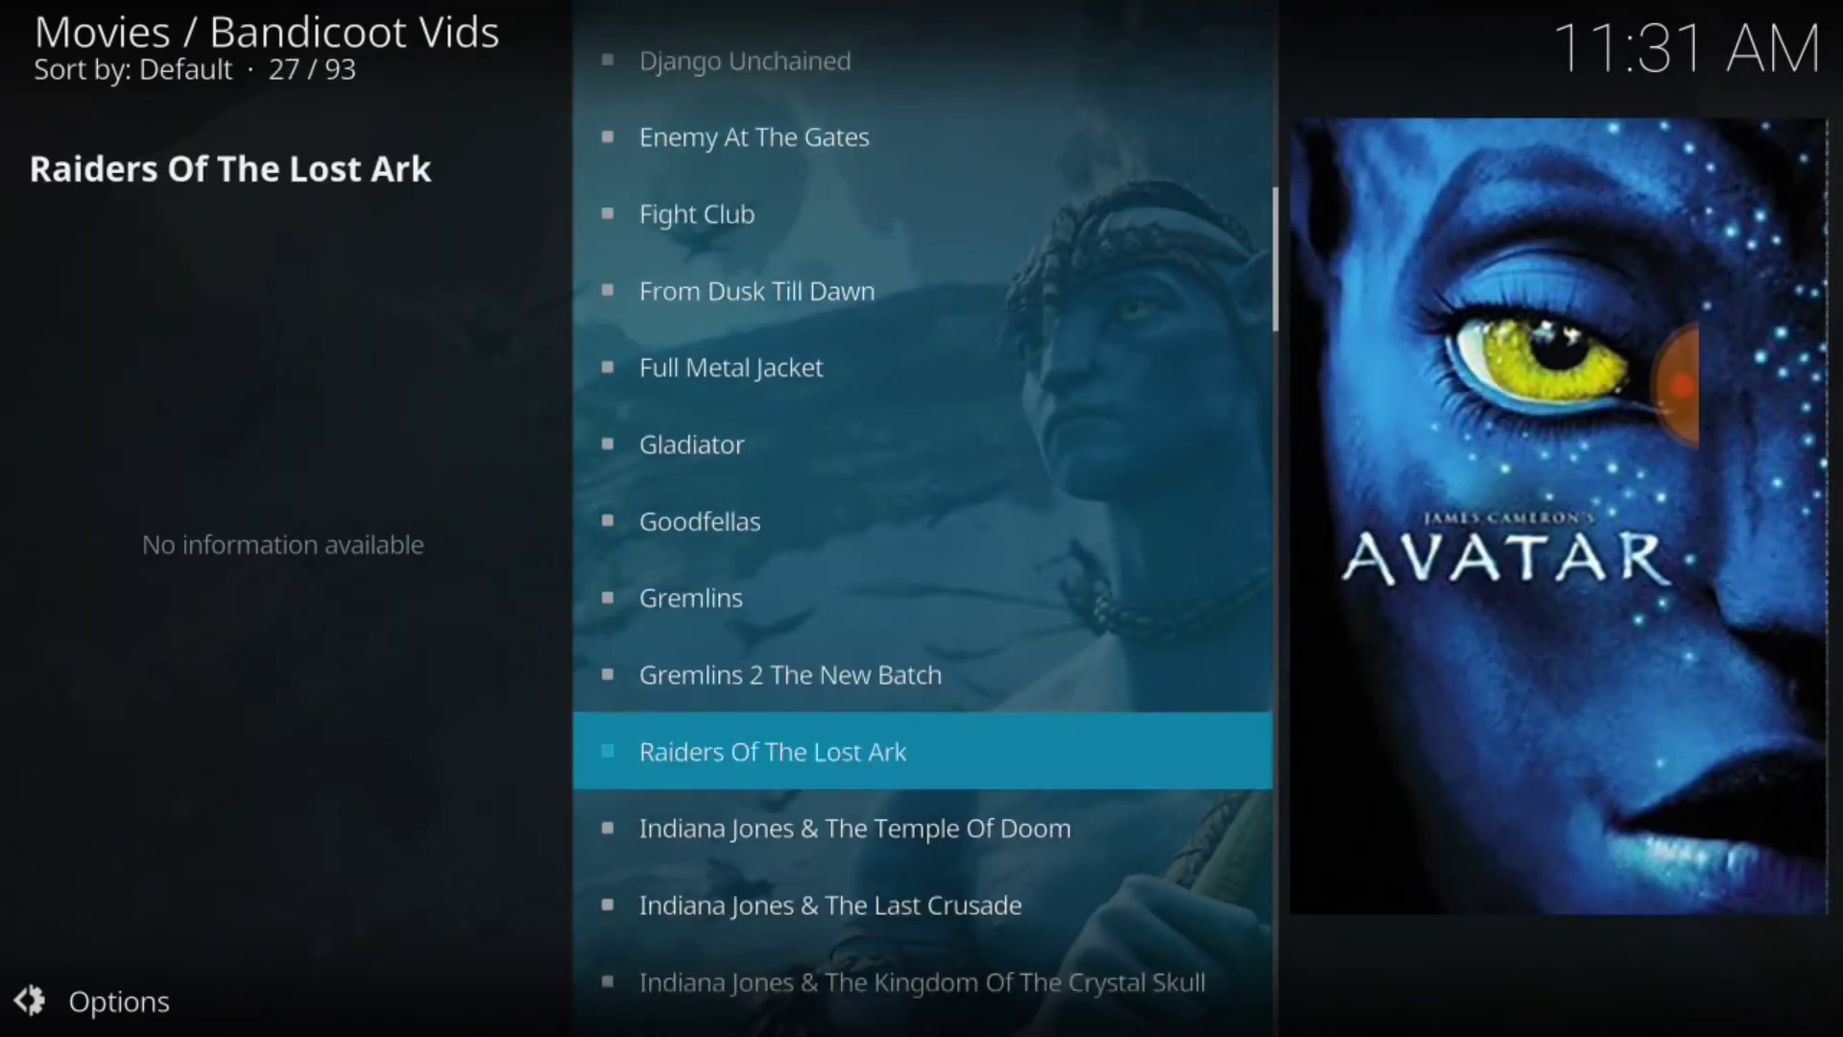
scroll(down, 3)
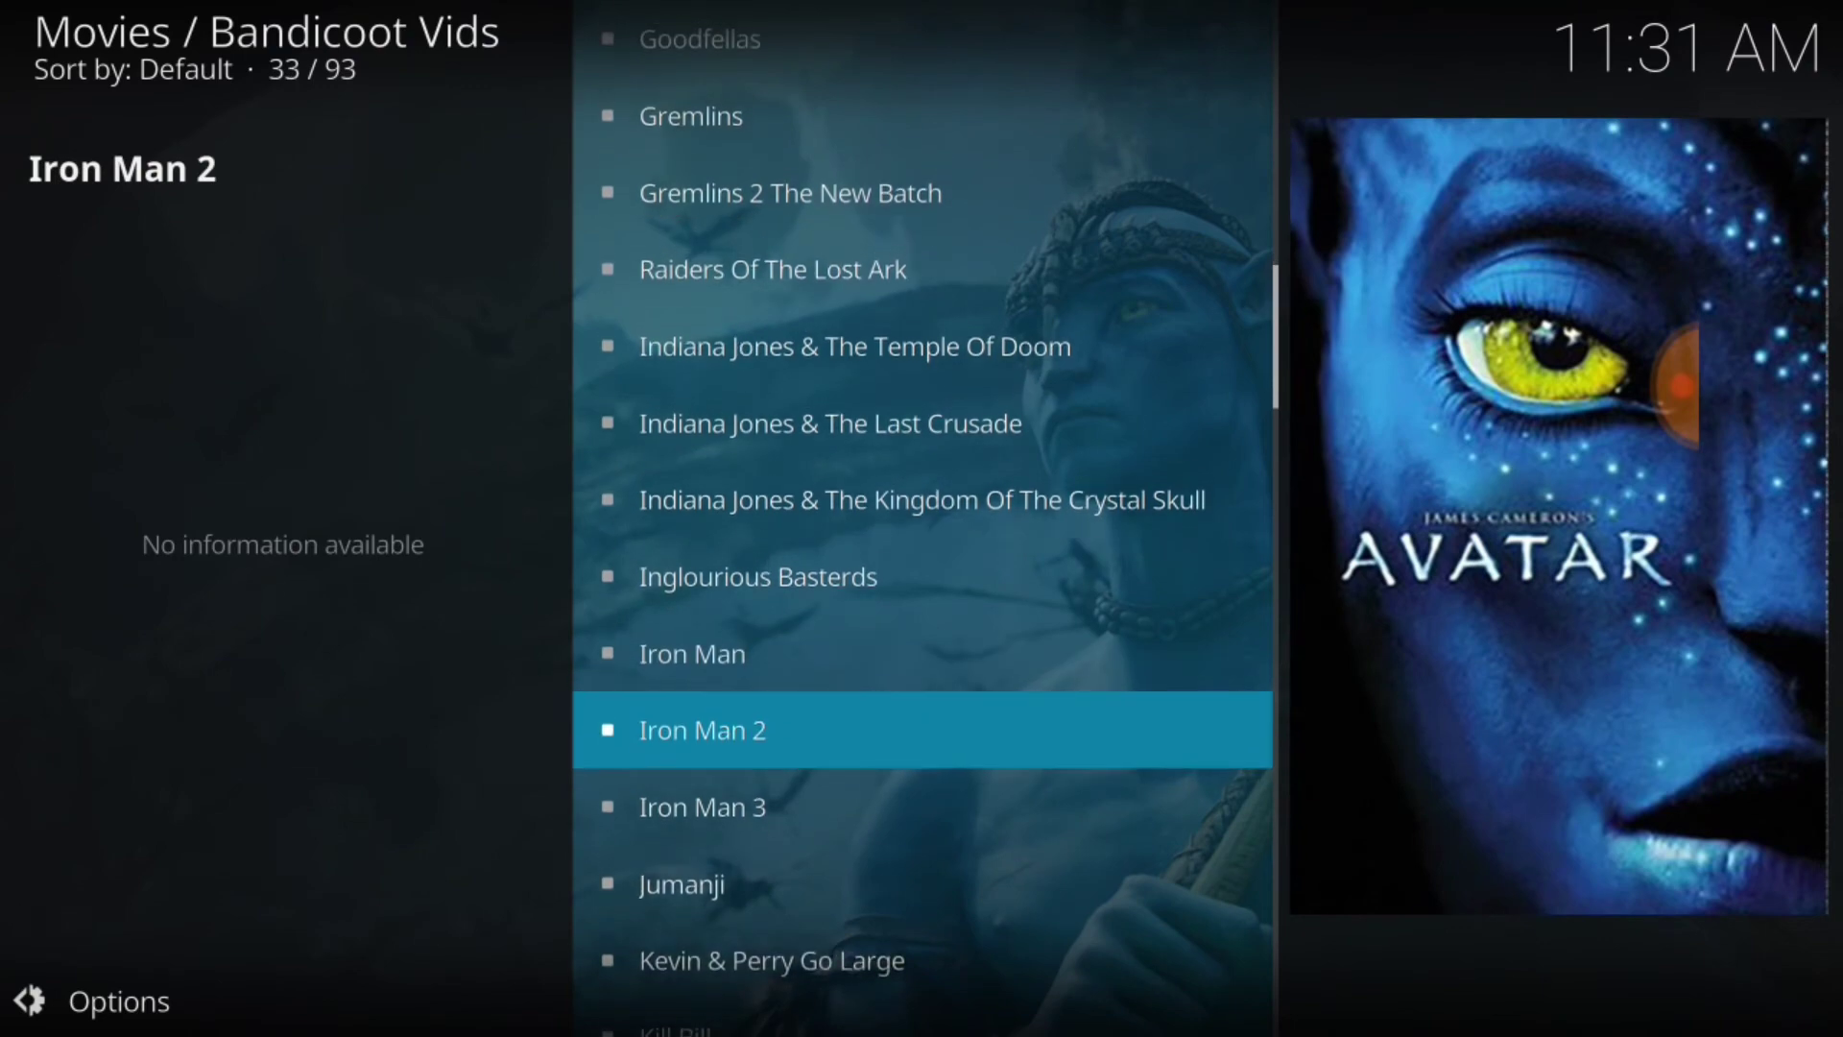
scroll(down, 3)
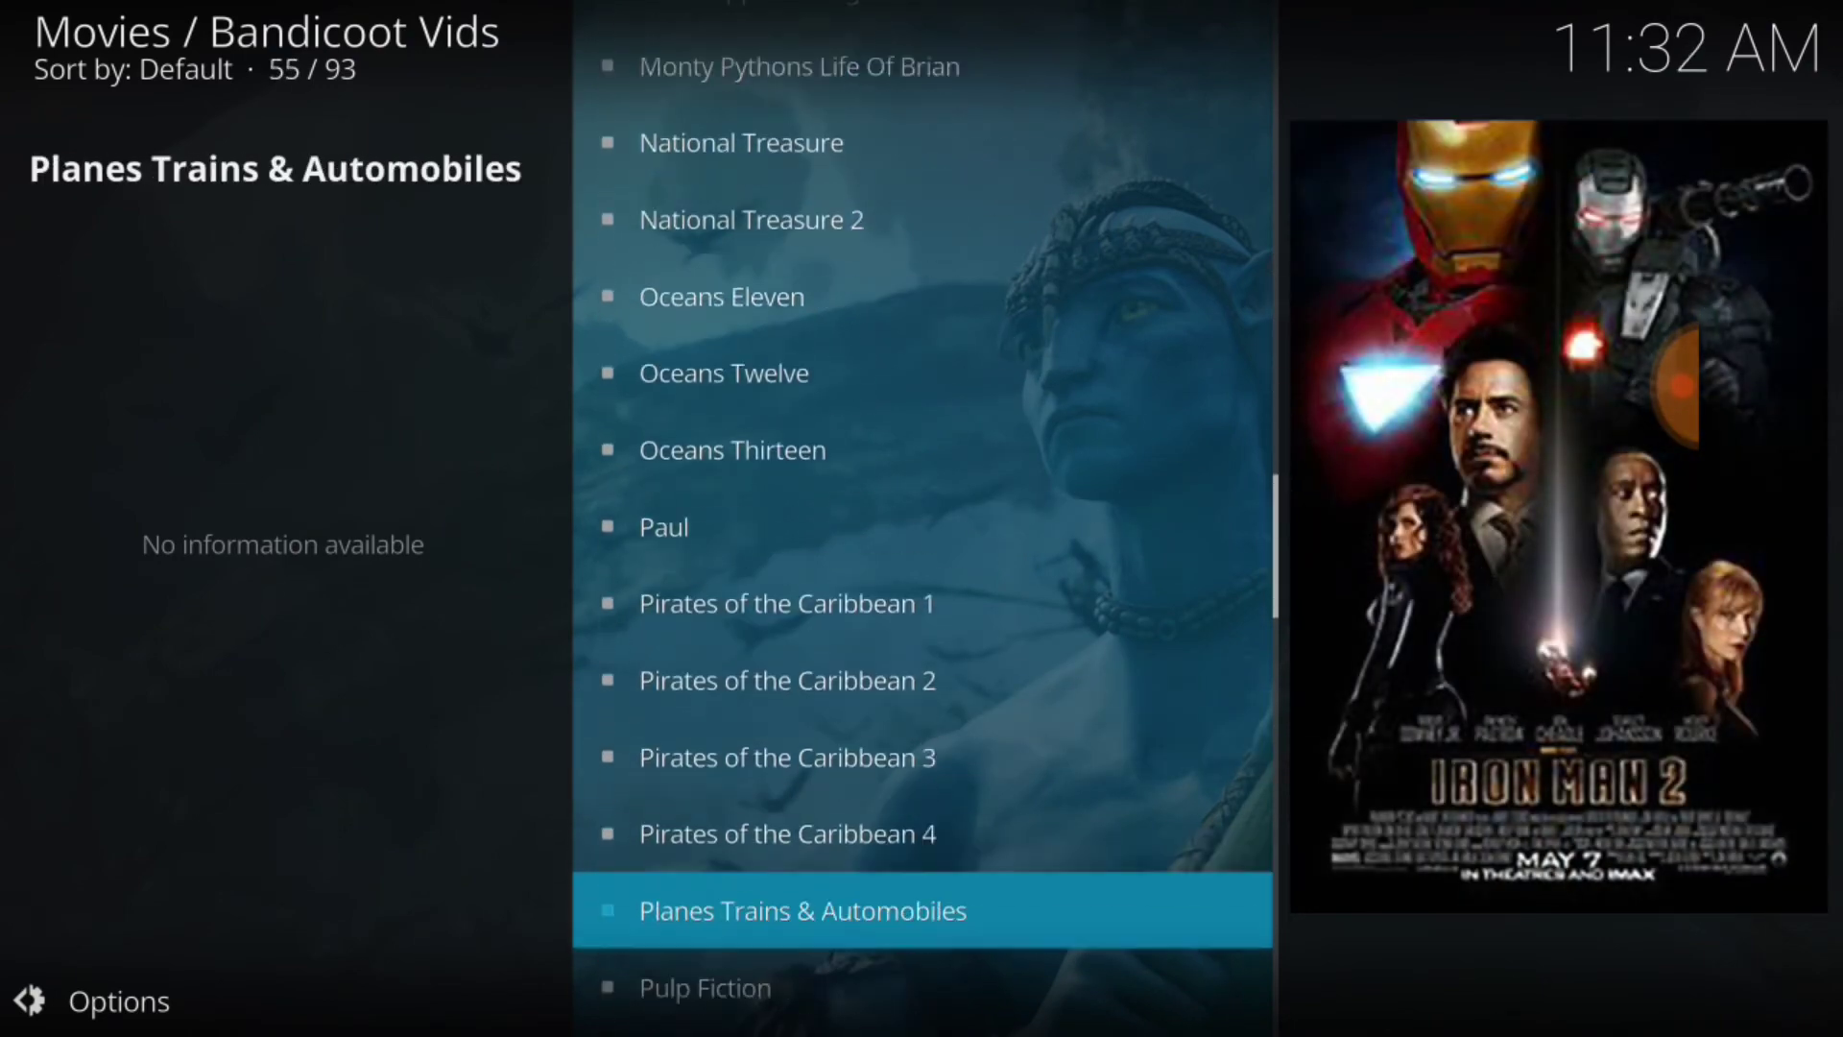
scroll(down, 3)
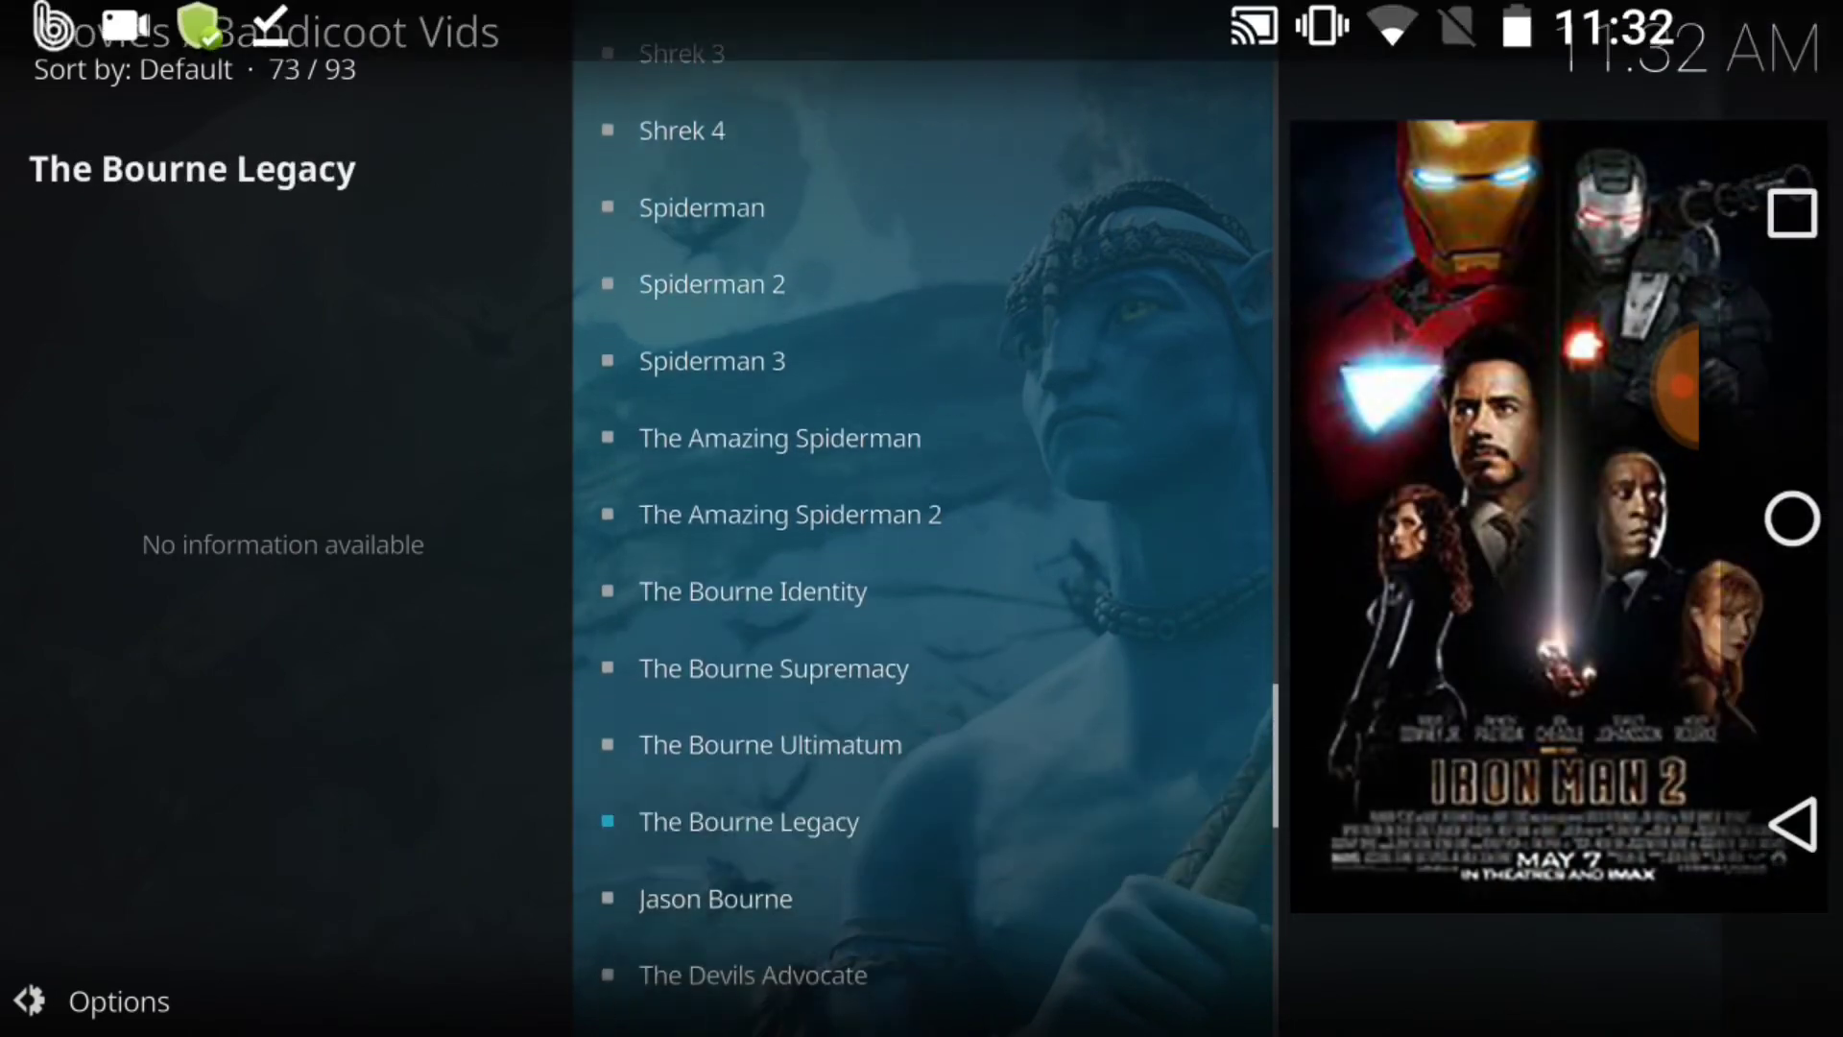